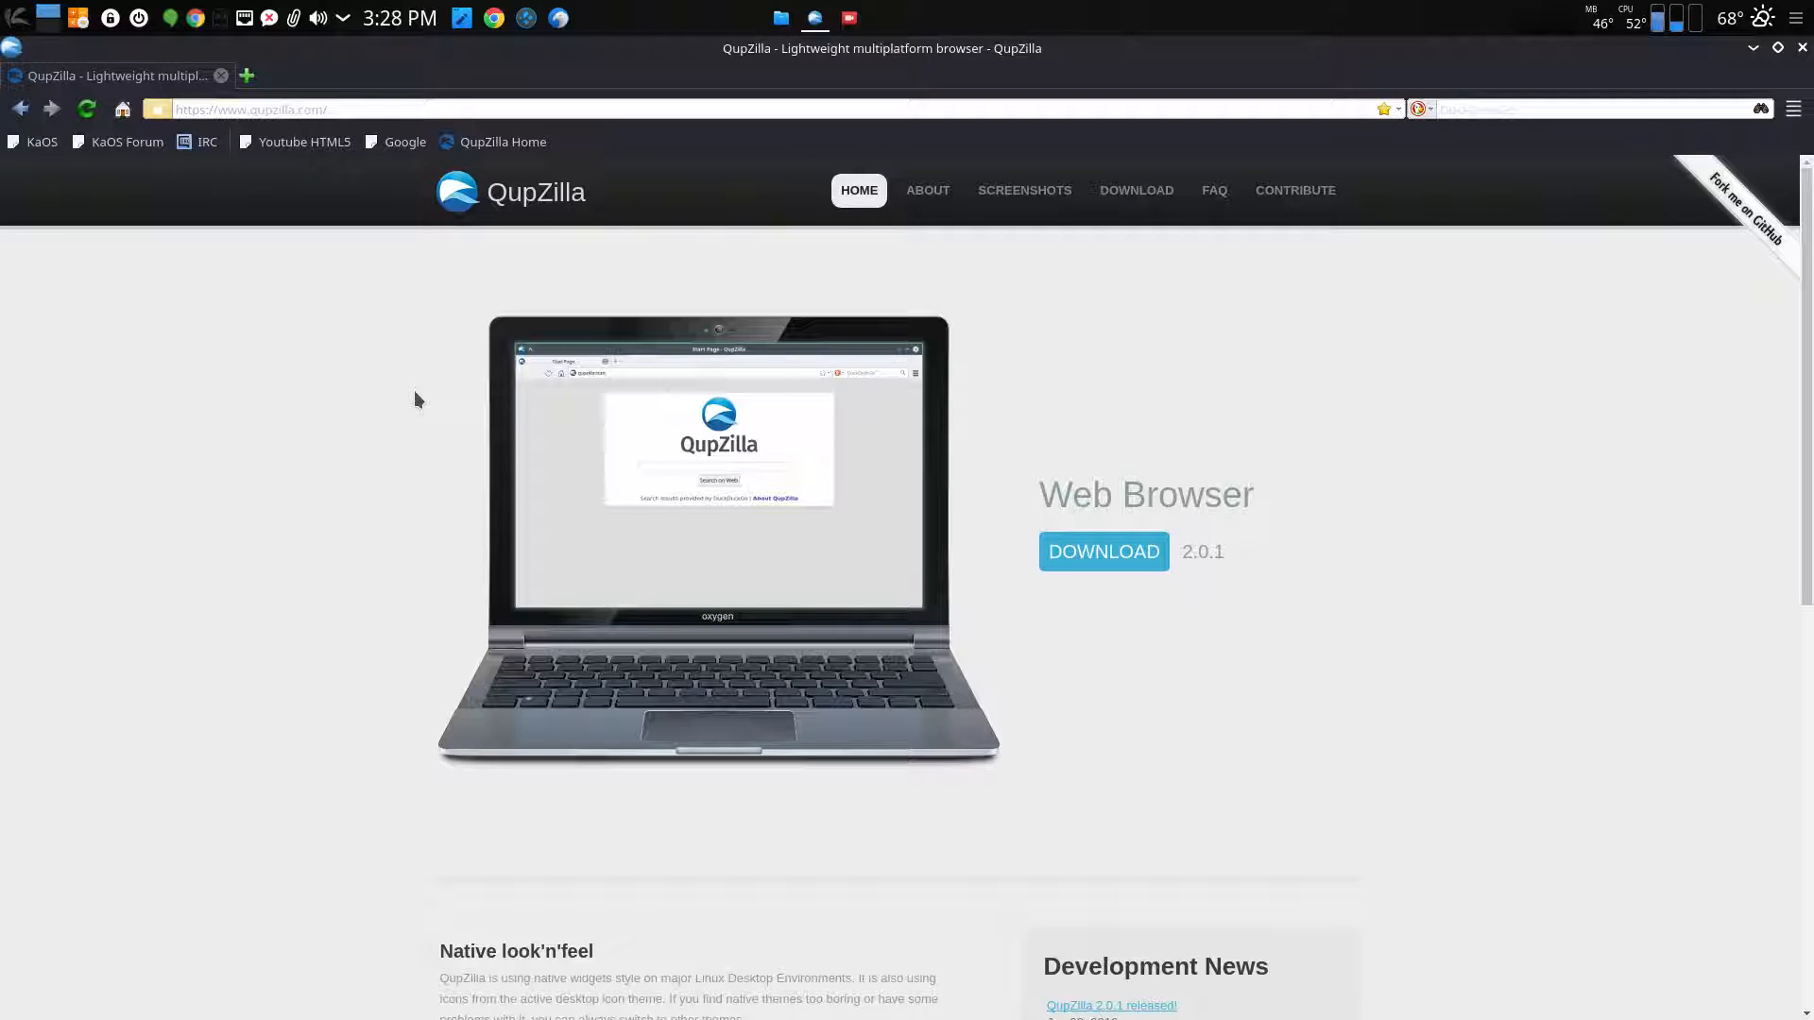
{"action": "mouse_move", "coordinate": [406, 396]}
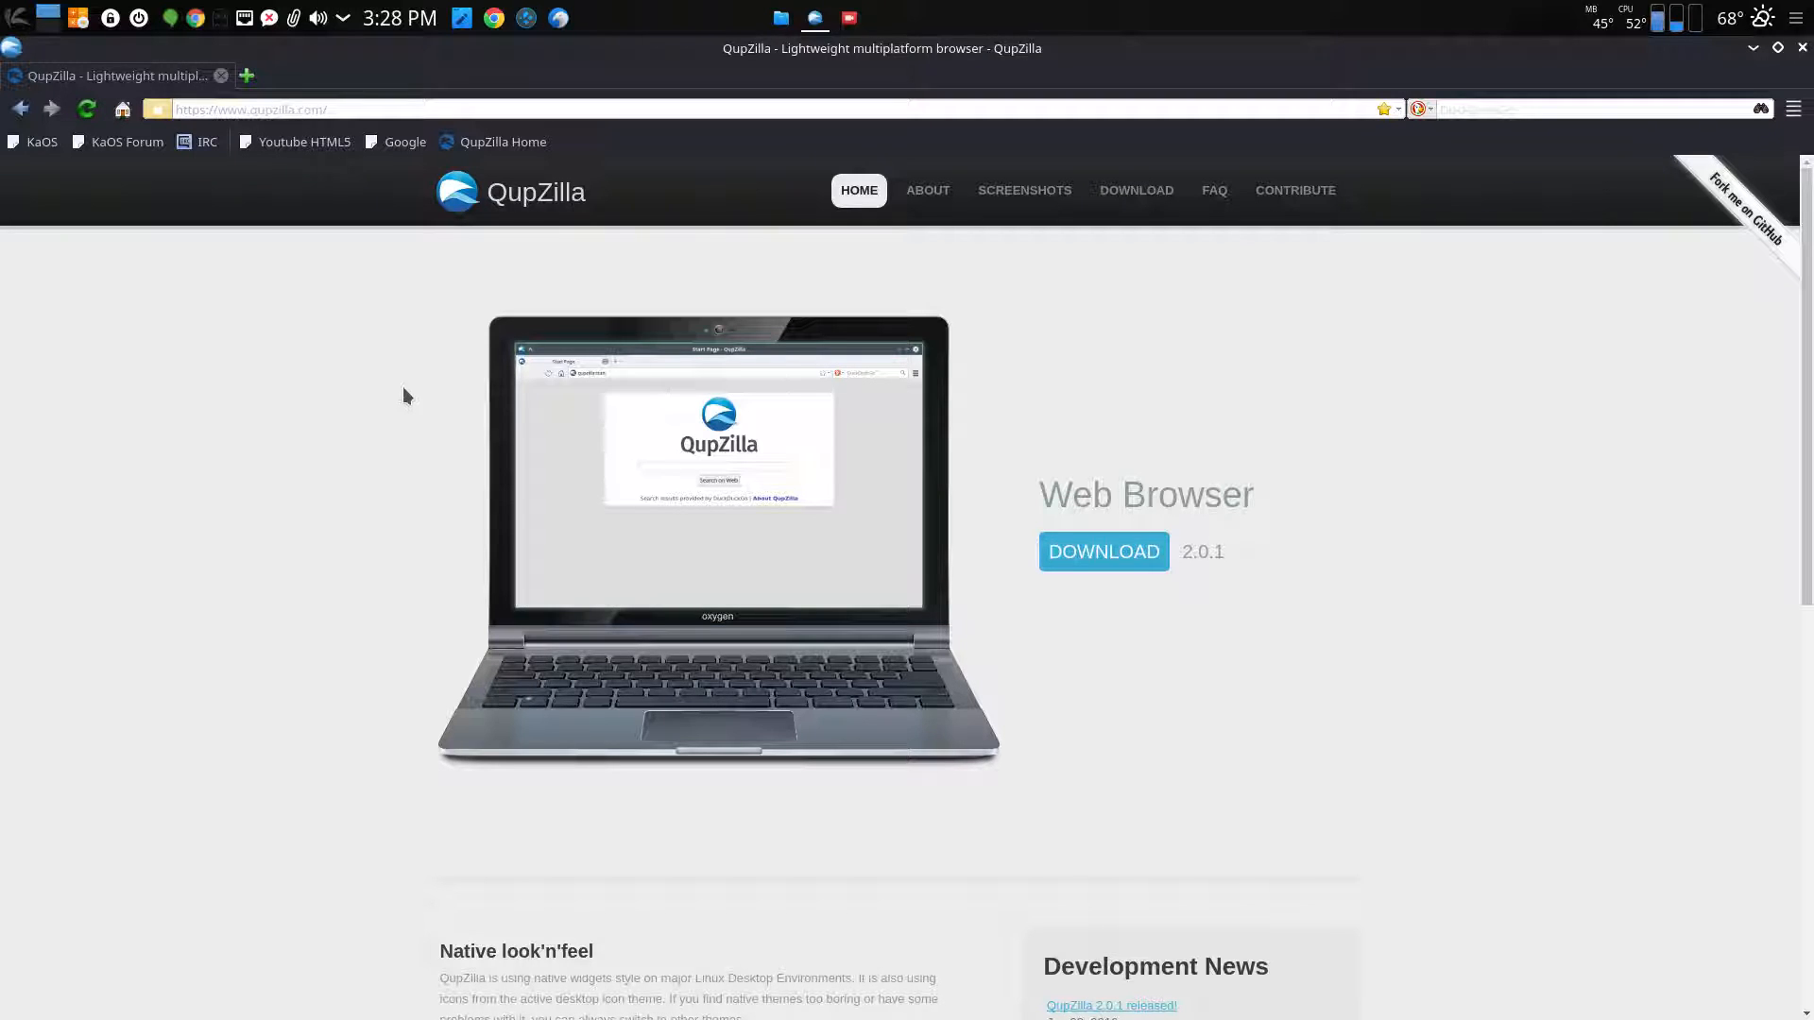
Reach the Preferences window from the browser's main menu
{"action": "scroll", "scroll_direction": "down", "scroll_amount": 3}
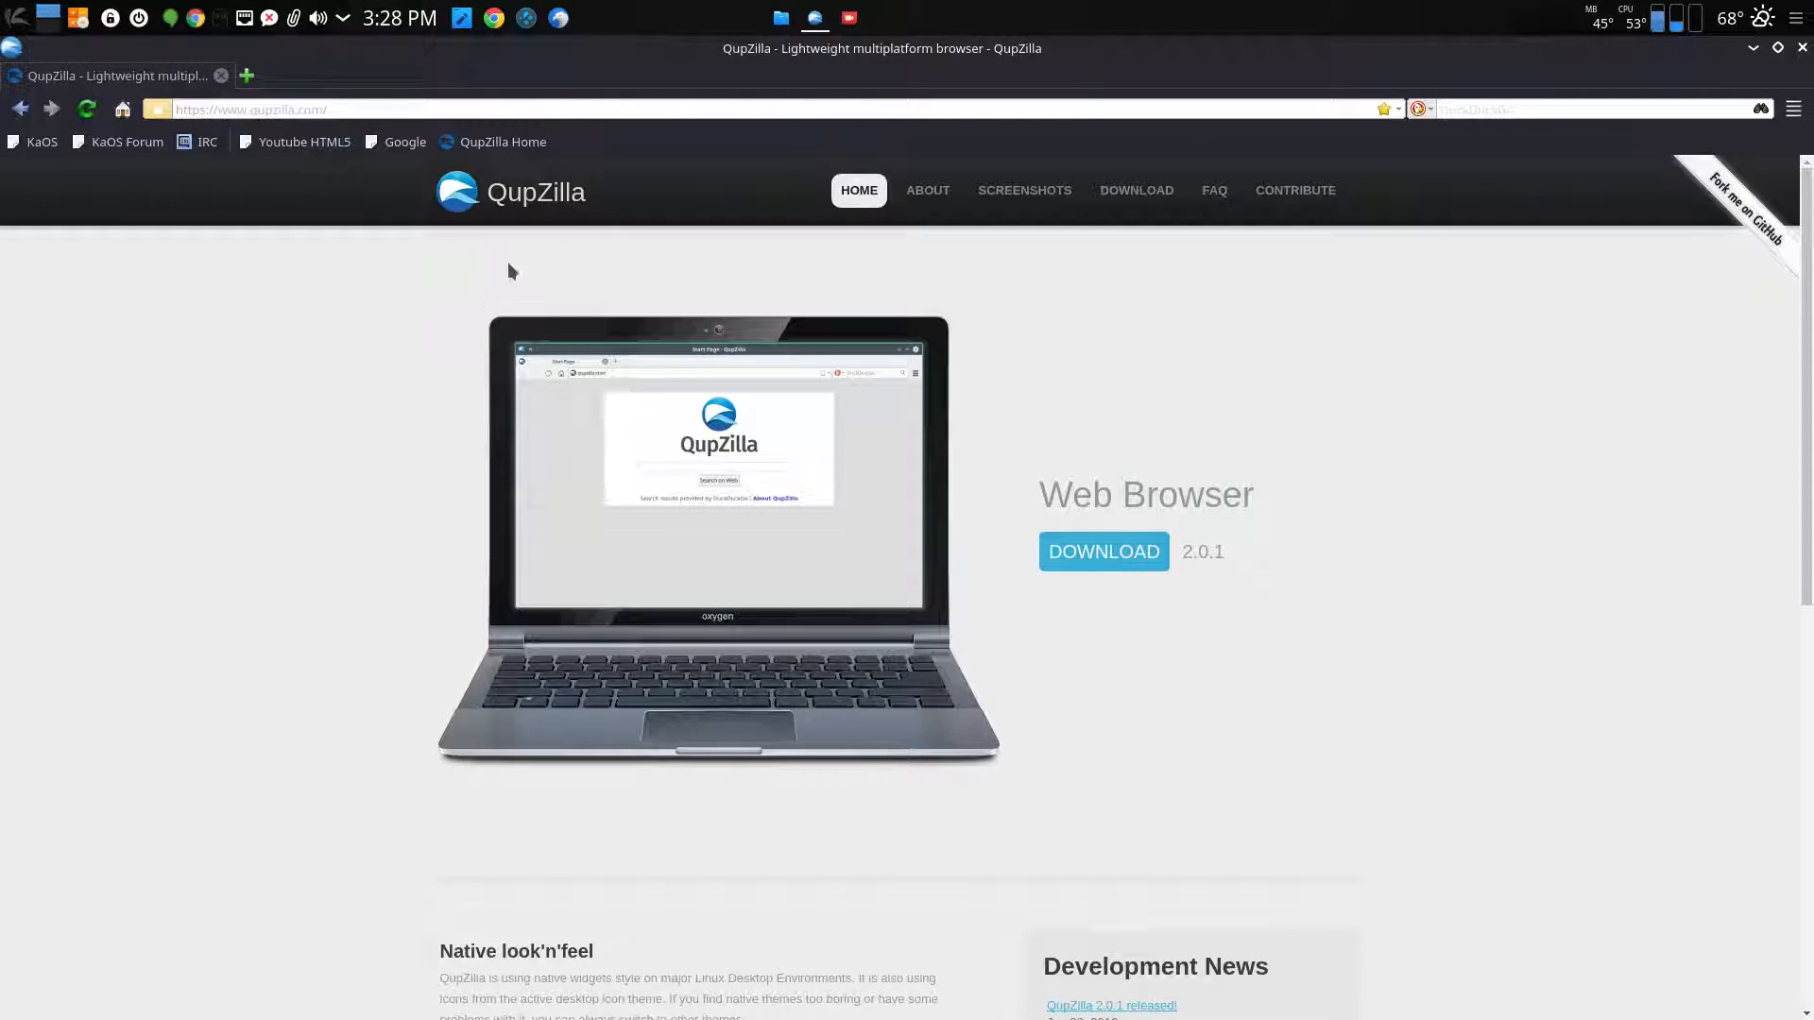
{"action": "mouse_move", "coordinate": [1679, 243]}
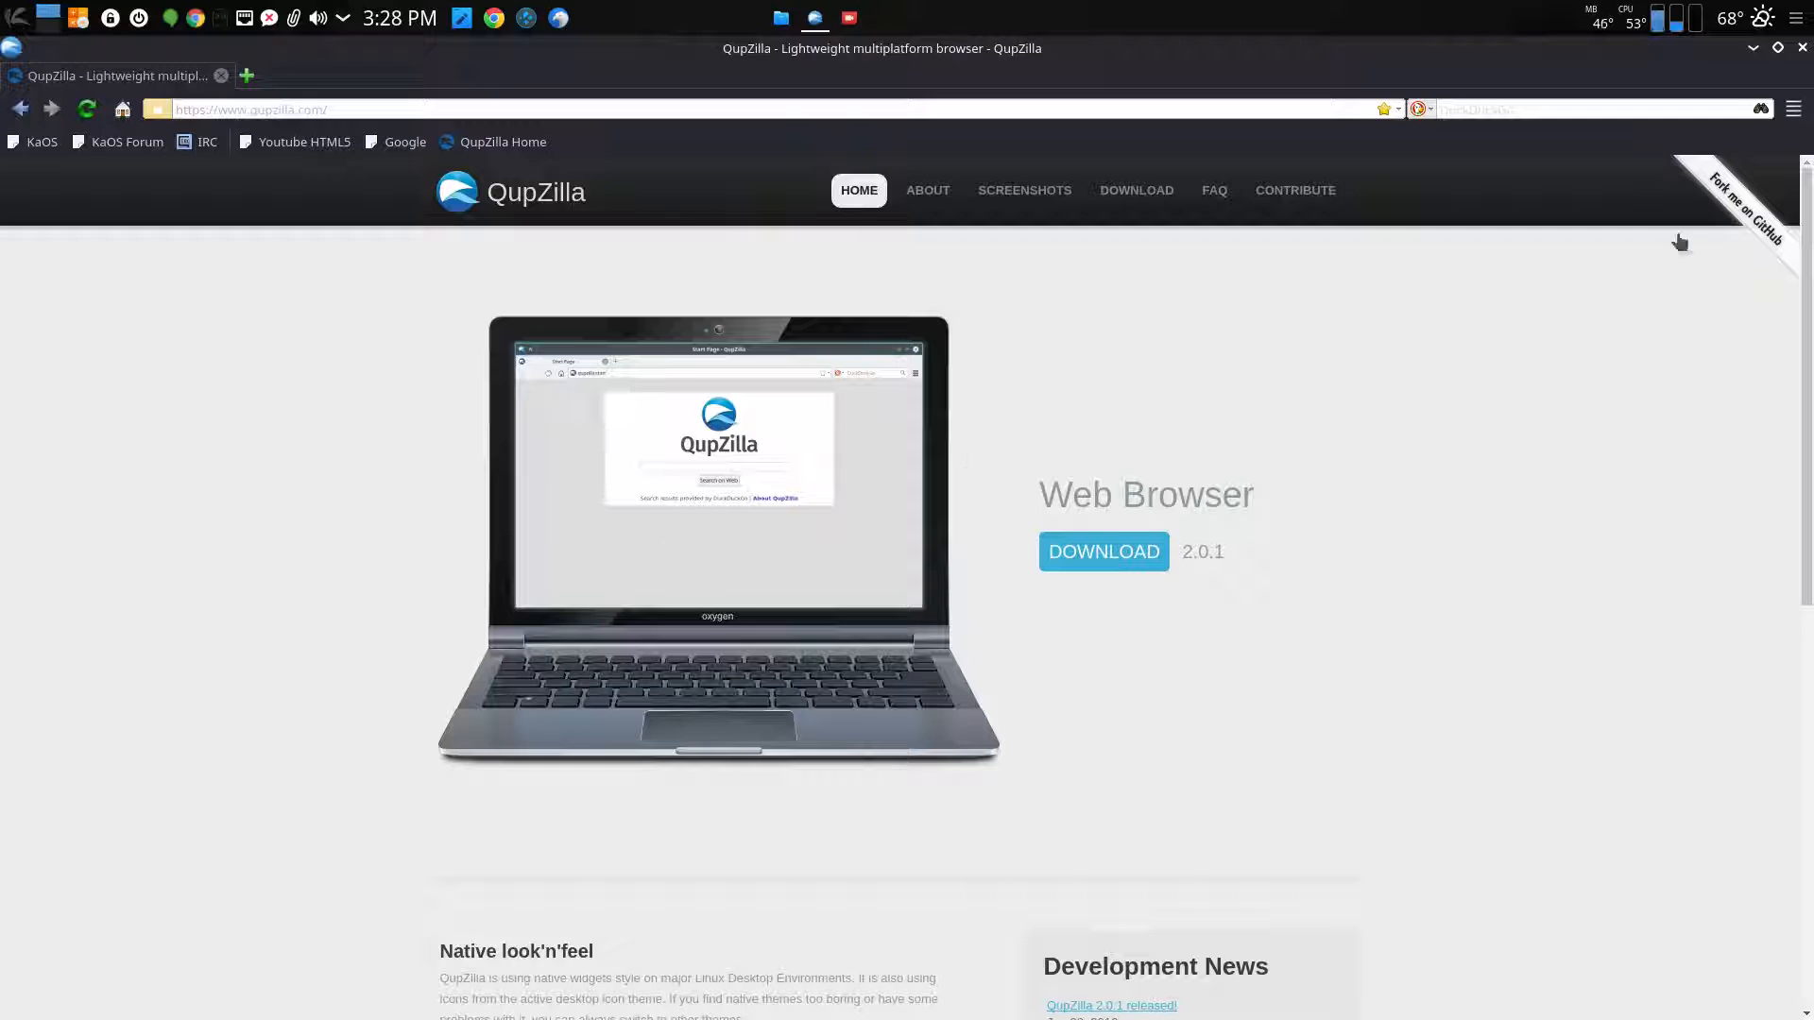
{"action": "left_click", "coordinate": [1792, 108]}
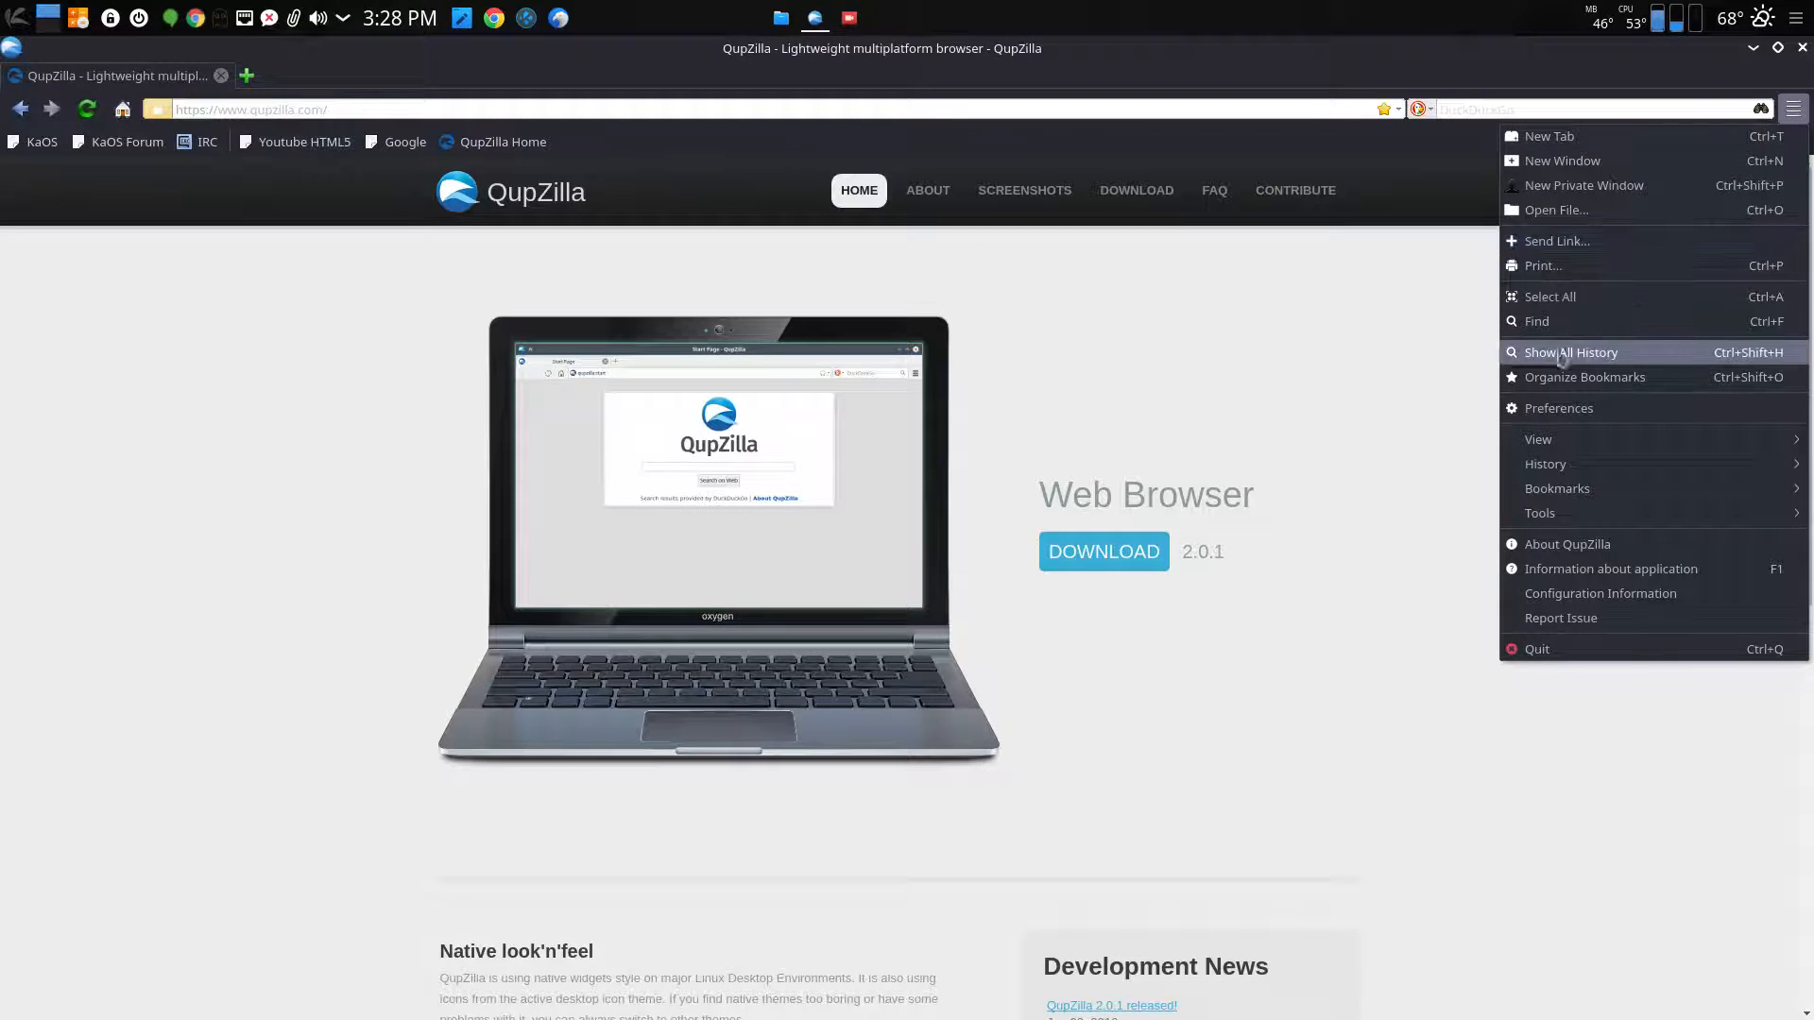
{"action": "left_click", "coordinate": [1558, 407]}
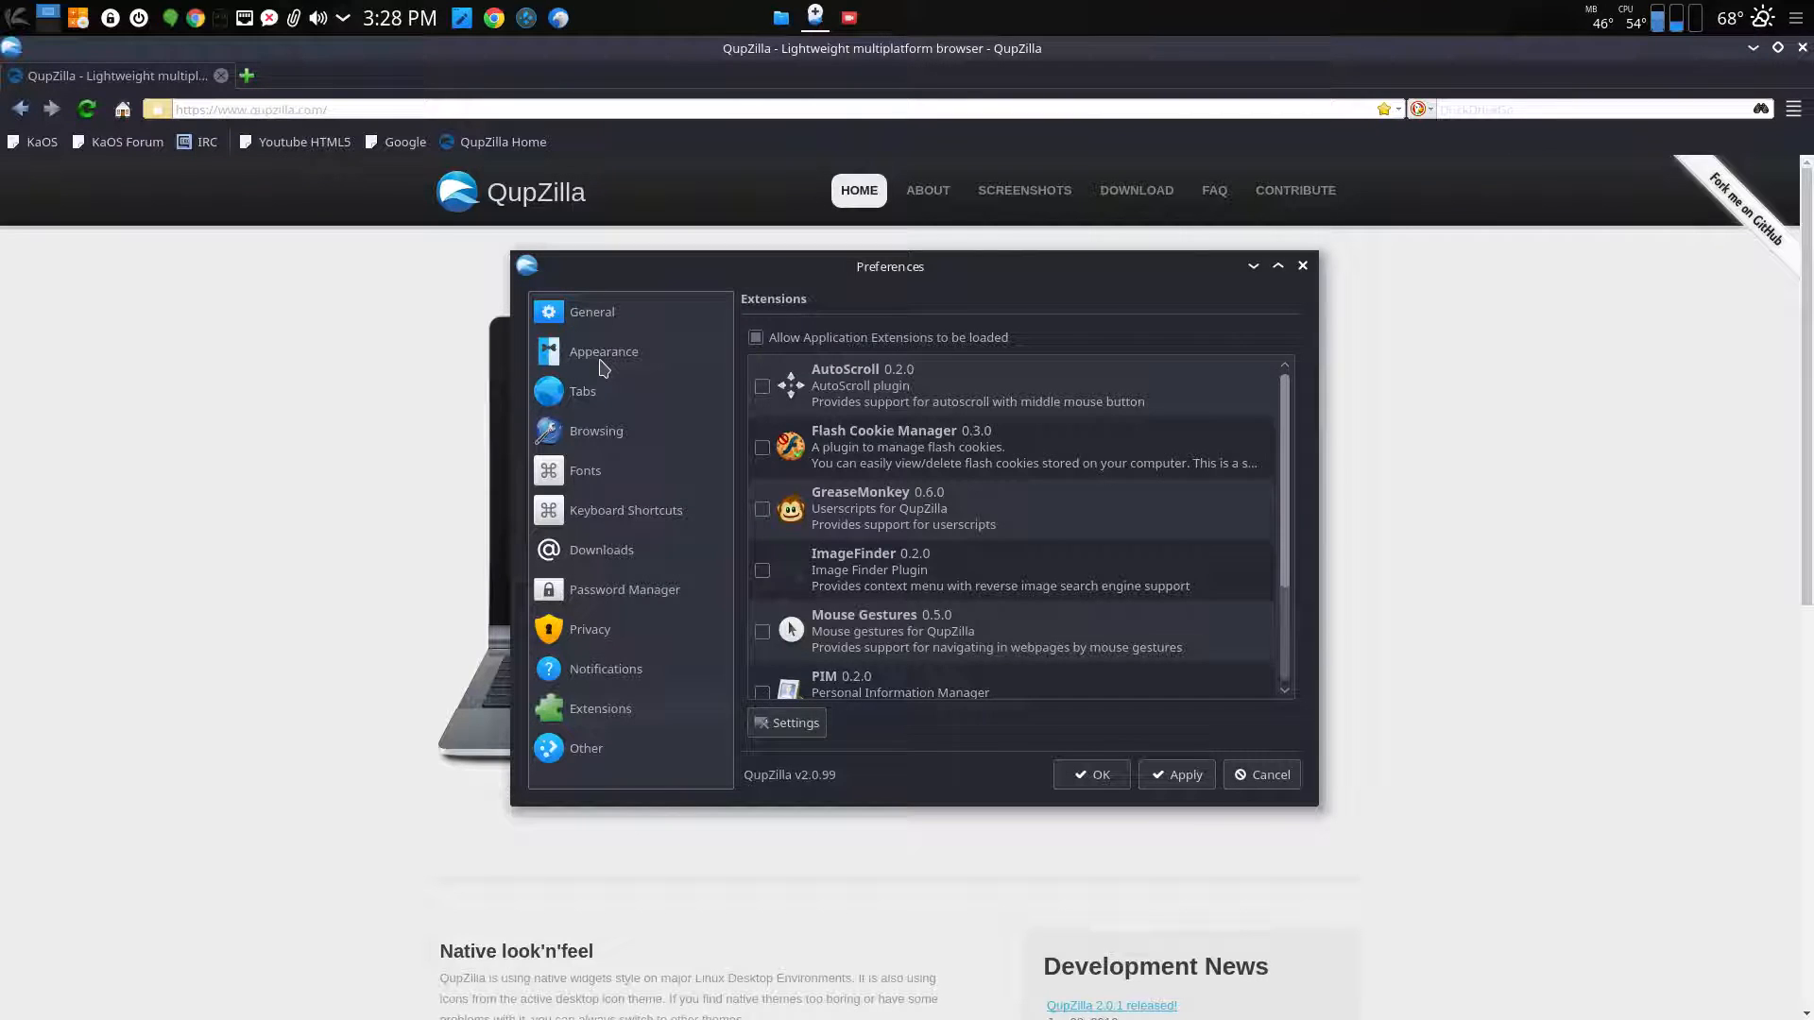
Browse the Appearance themes and advanced appearance options, then the General launch settings
{"action": "left_click", "coordinate": [603, 351]}
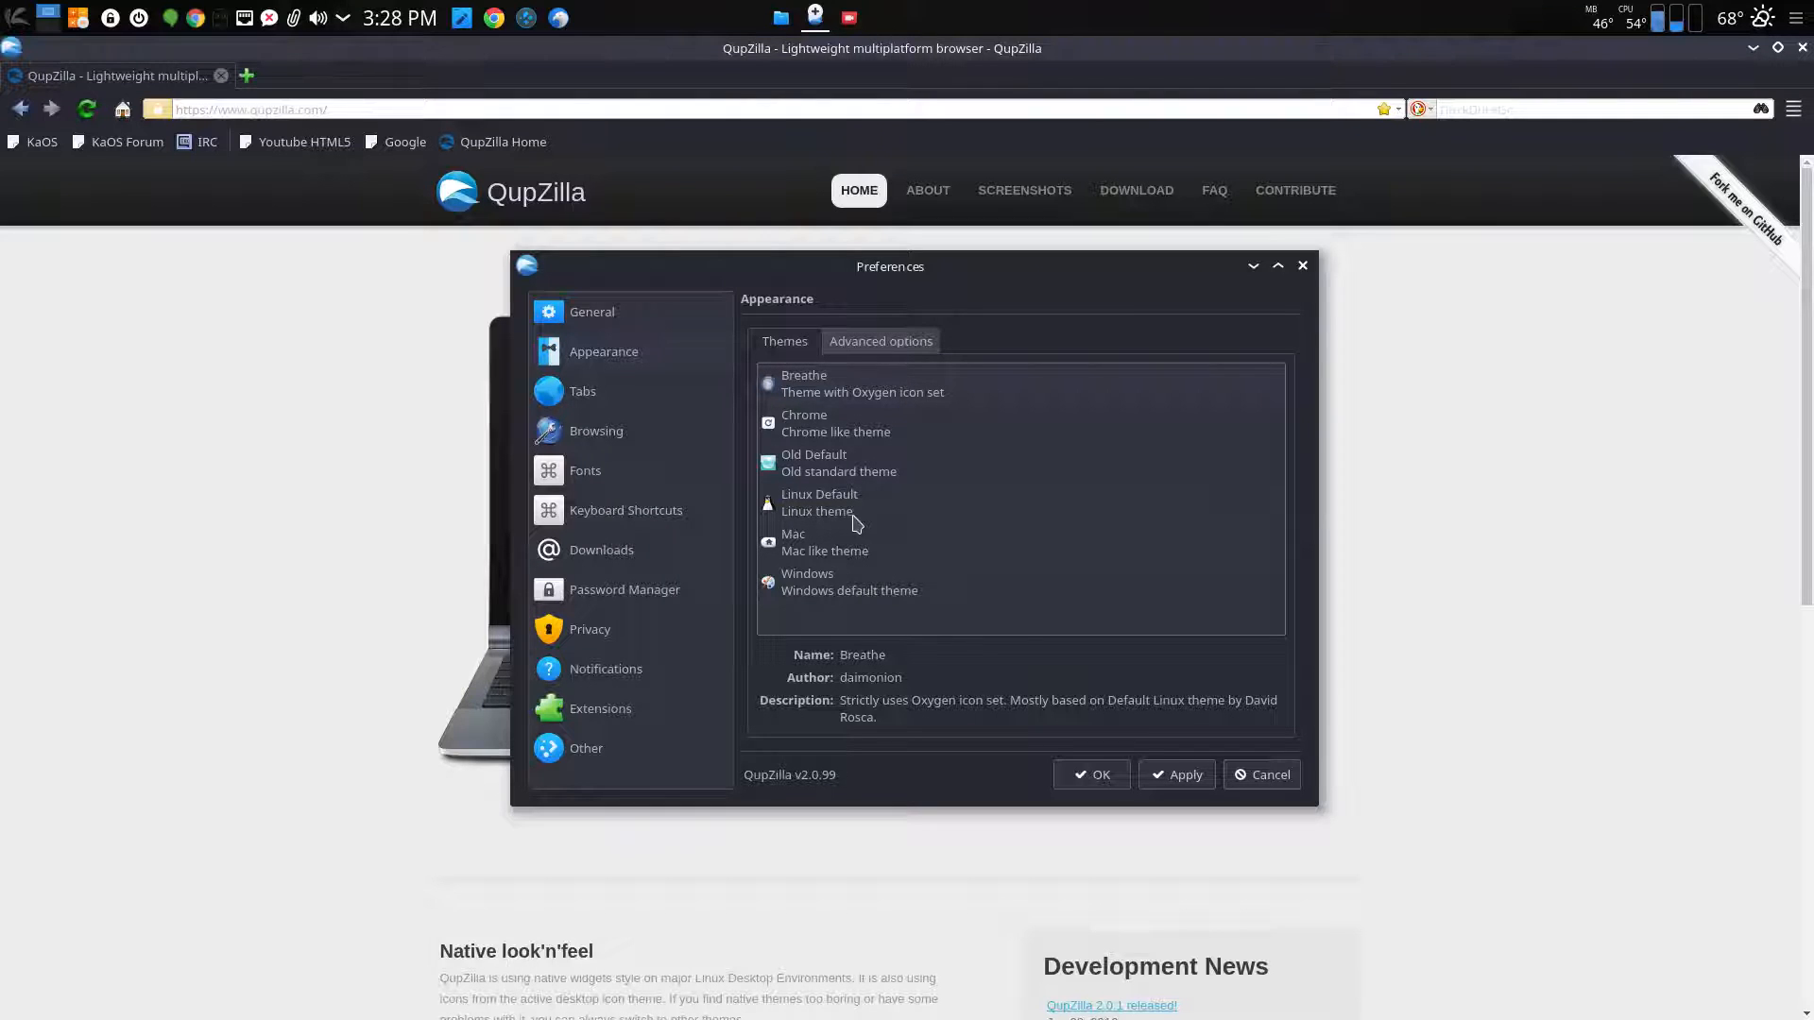
{"action": "mouse_move", "coordinate": [853, 573]}
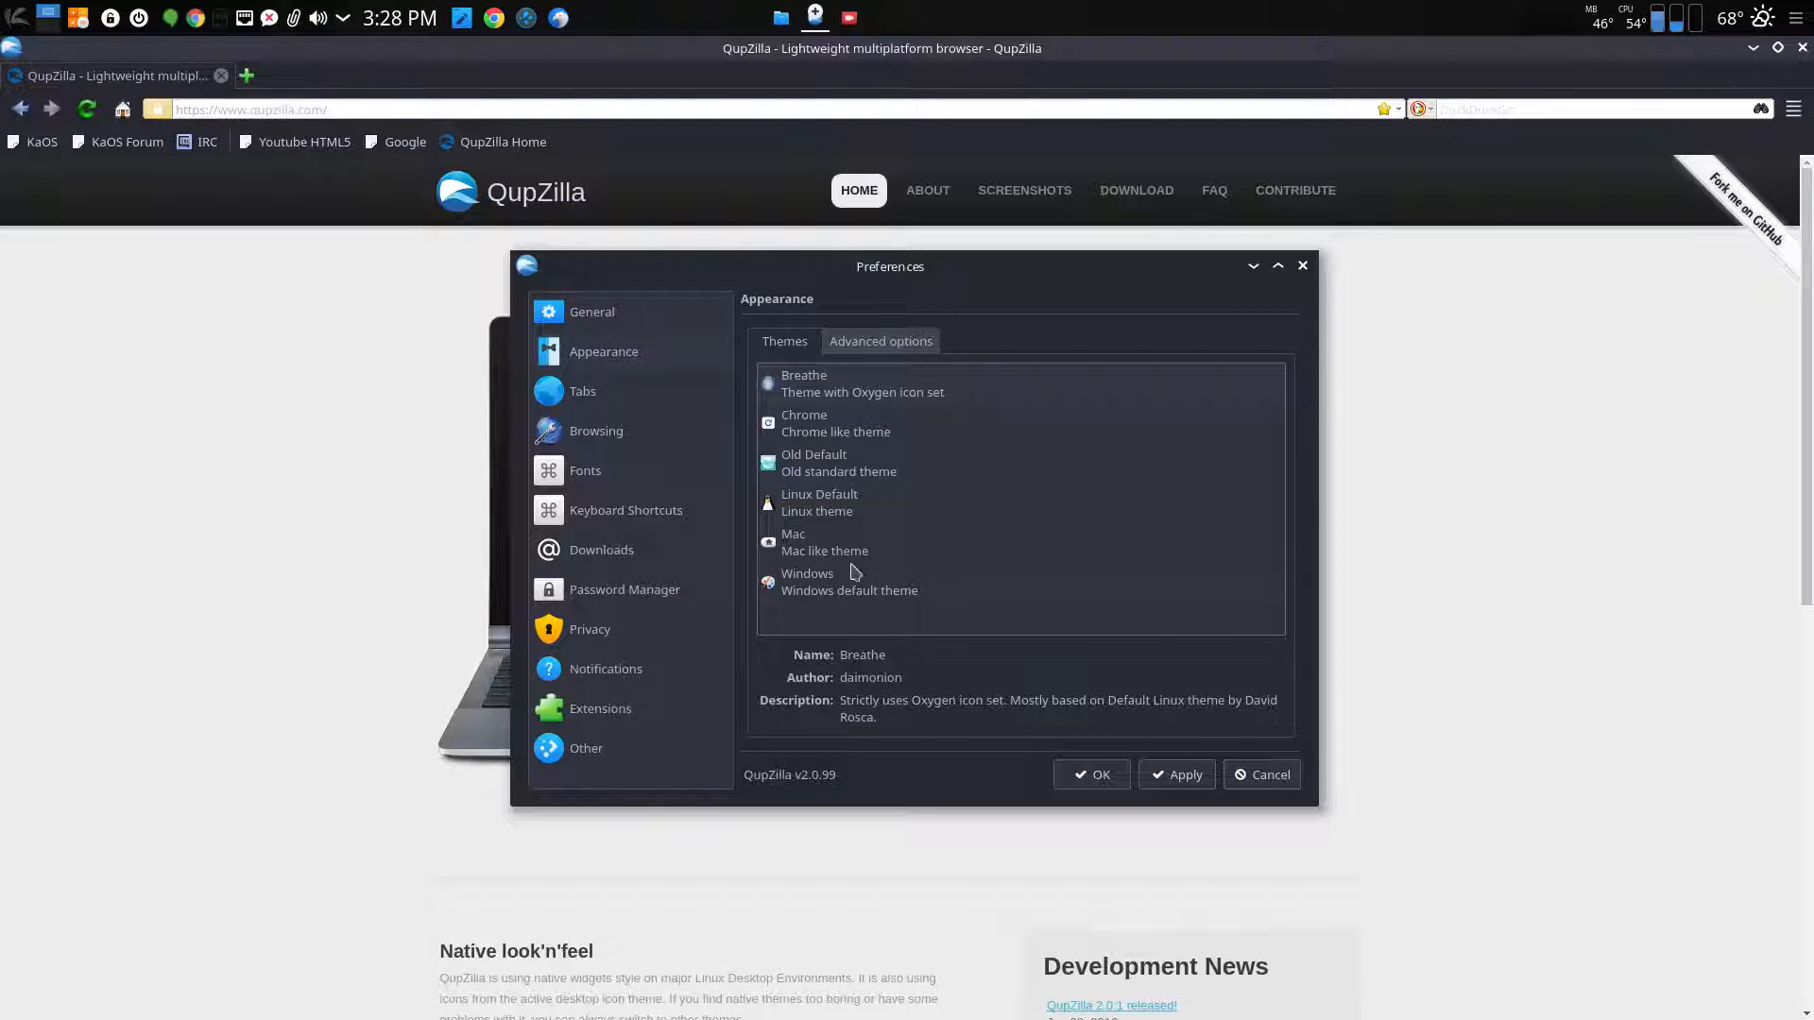
{"action": "left_click", "coordinate": [881, 340]}
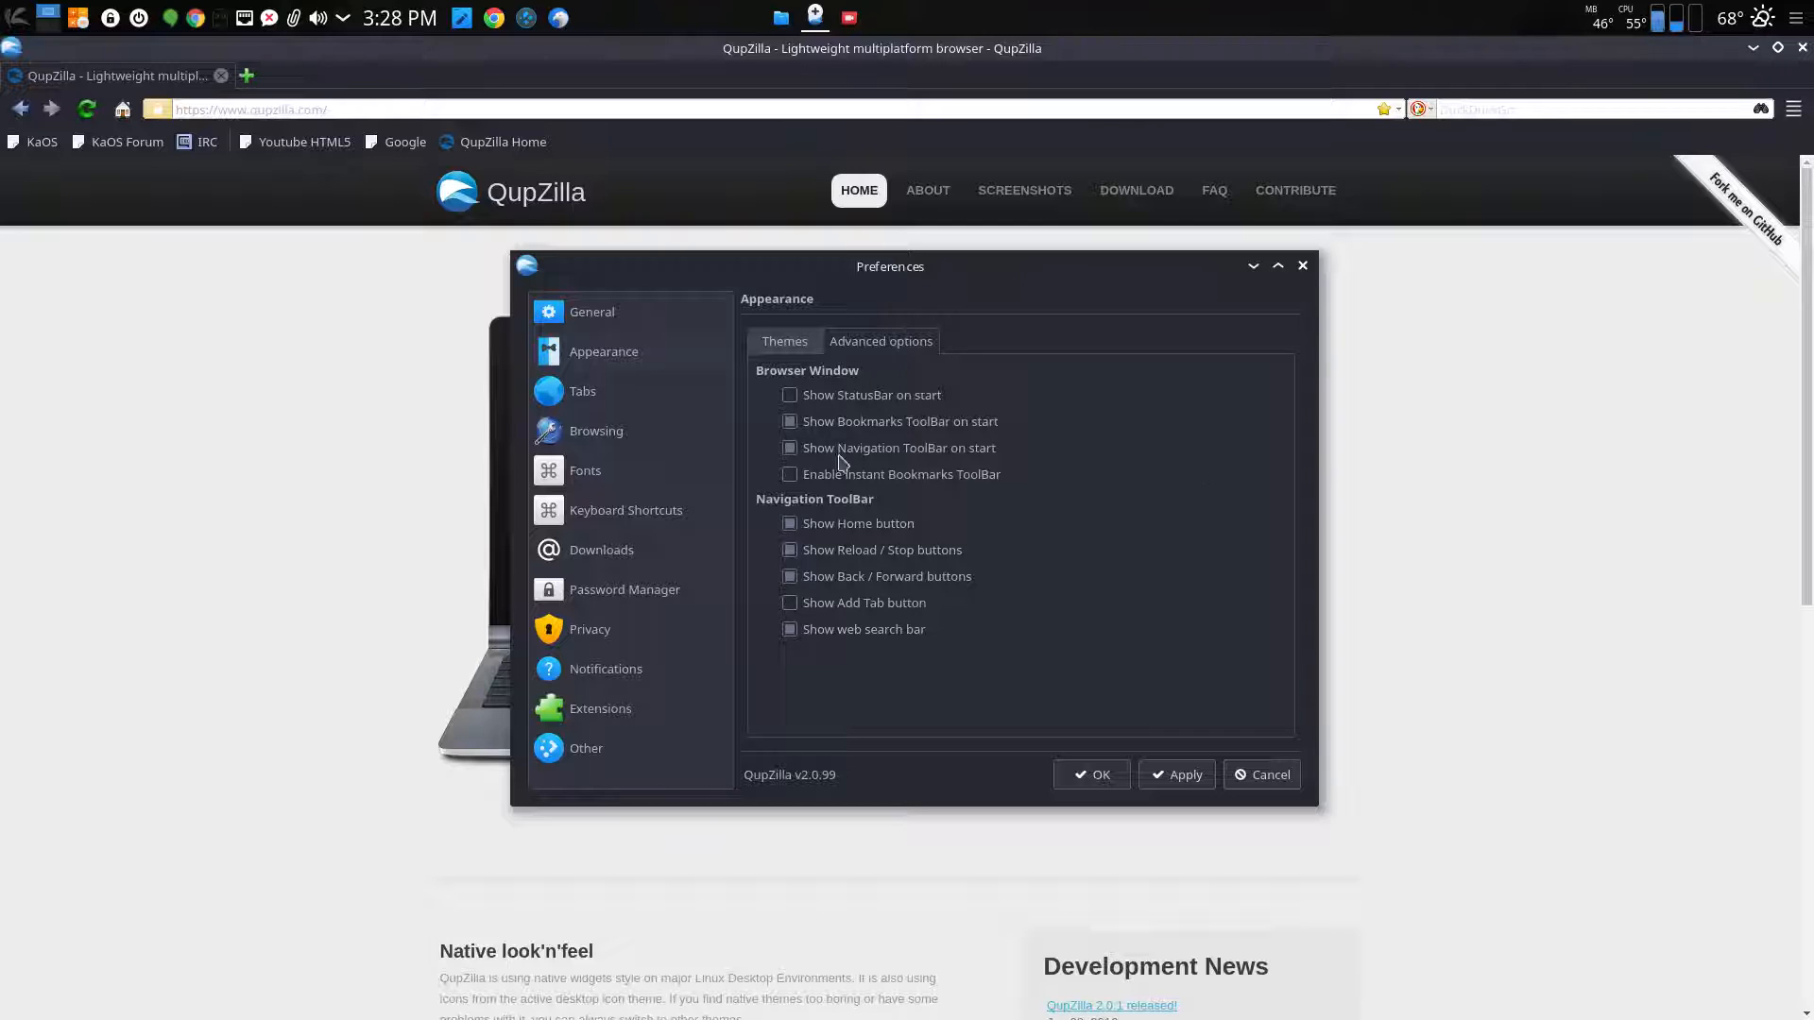
{"action": "left_click", "coordinate": [592, 311]}
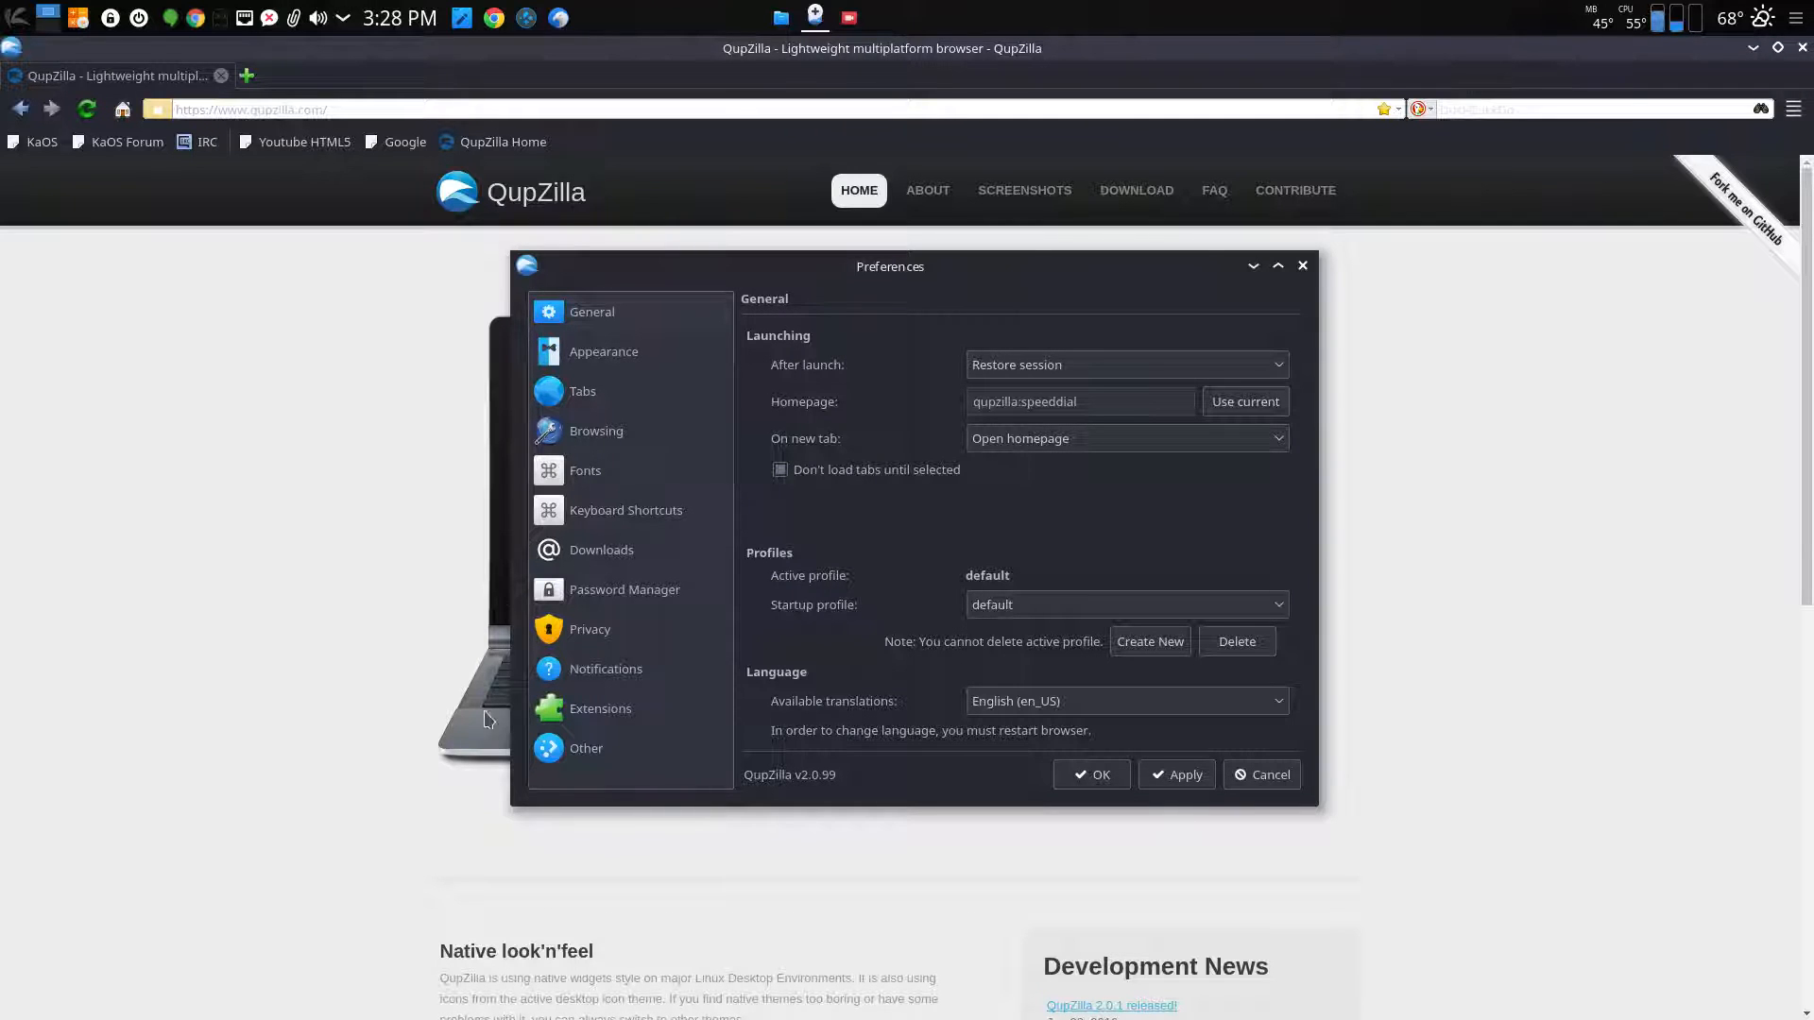
Look through the Extensions, Other and Privacy pages, then close Preferences
{"action": "left_click", "coordinate": [599, 708]}
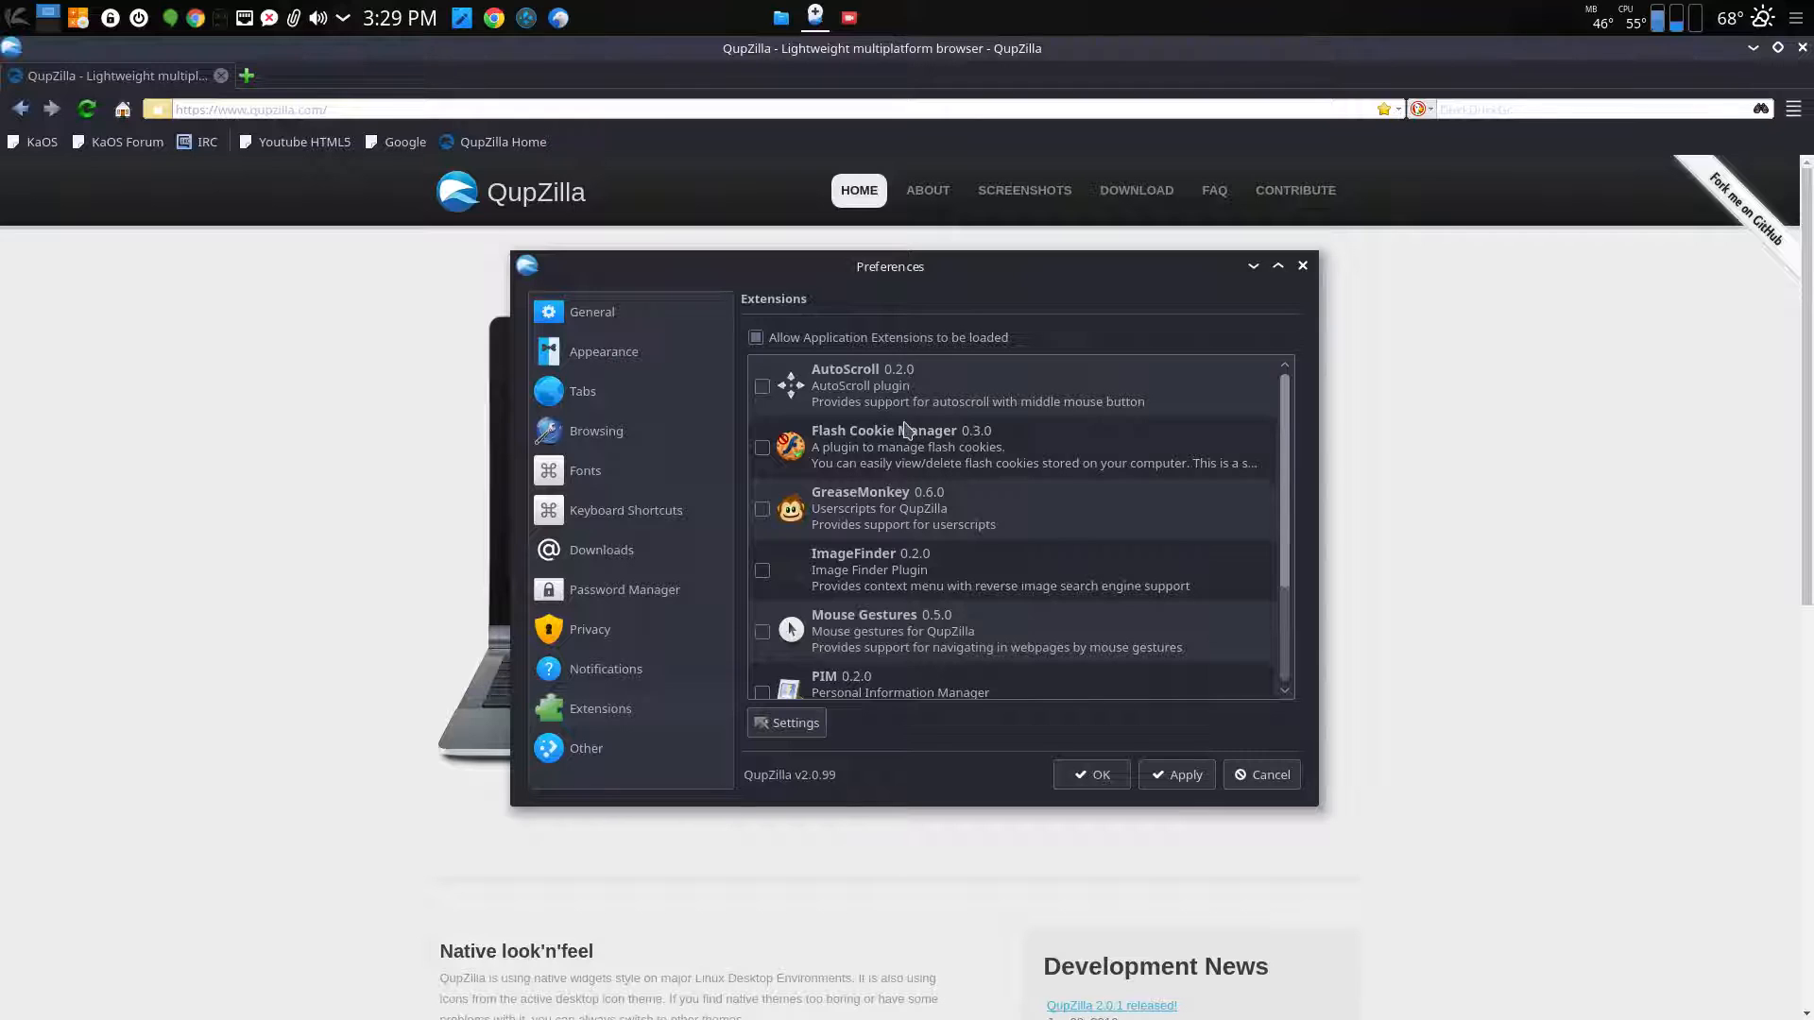
{"action": "mouse_move", "coordinate": [609, 723]}
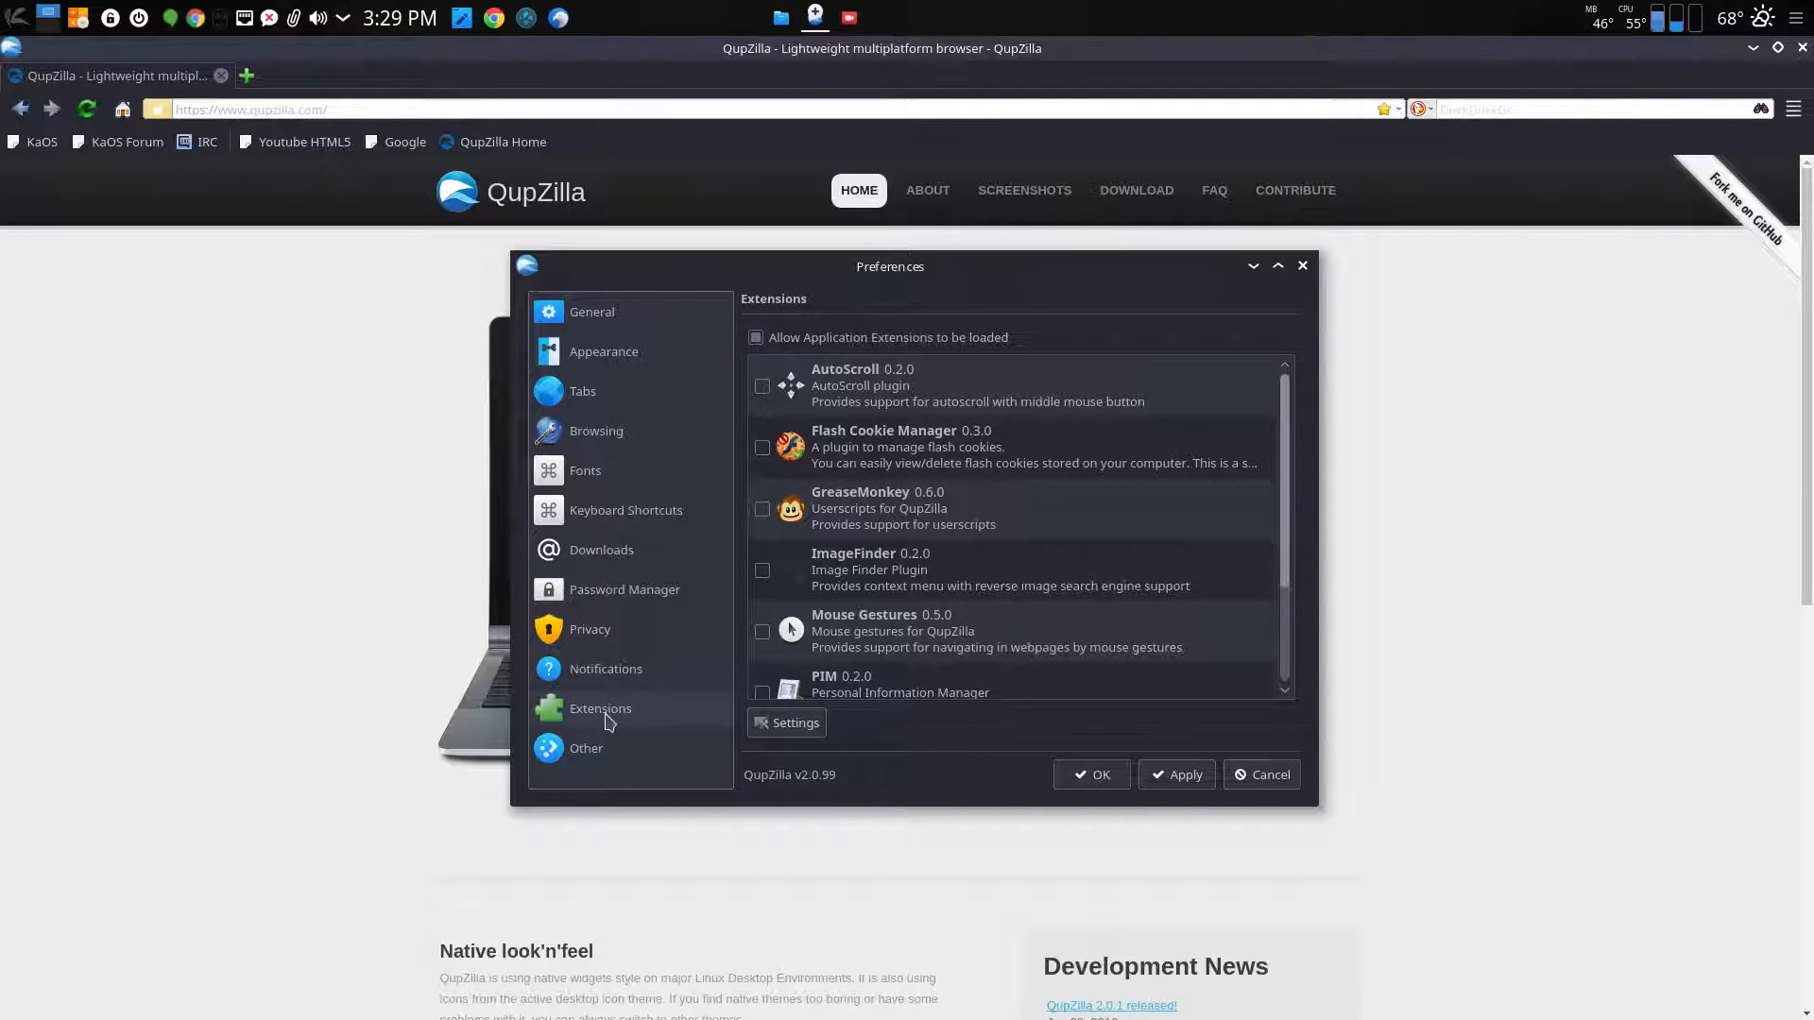
{"action": "left_click", "coordinate": [585, 747]}
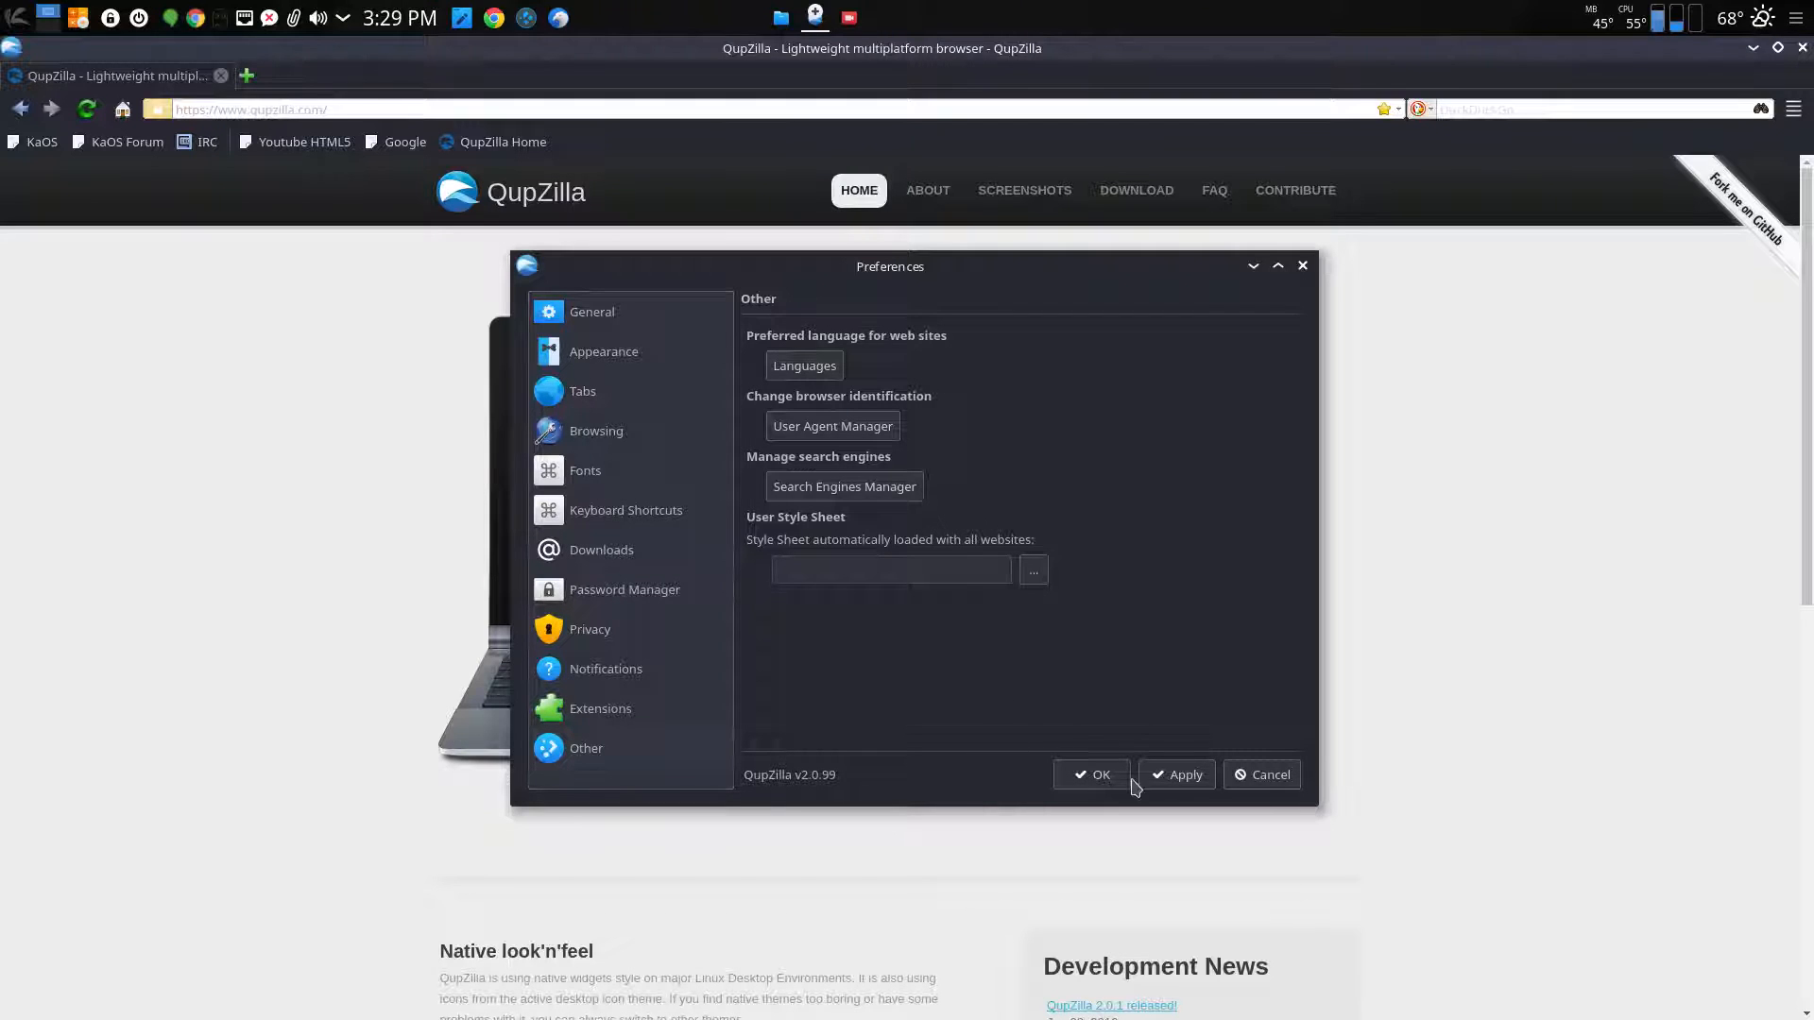
{"action": "mouse_move", "coordinate": [613, 694]}
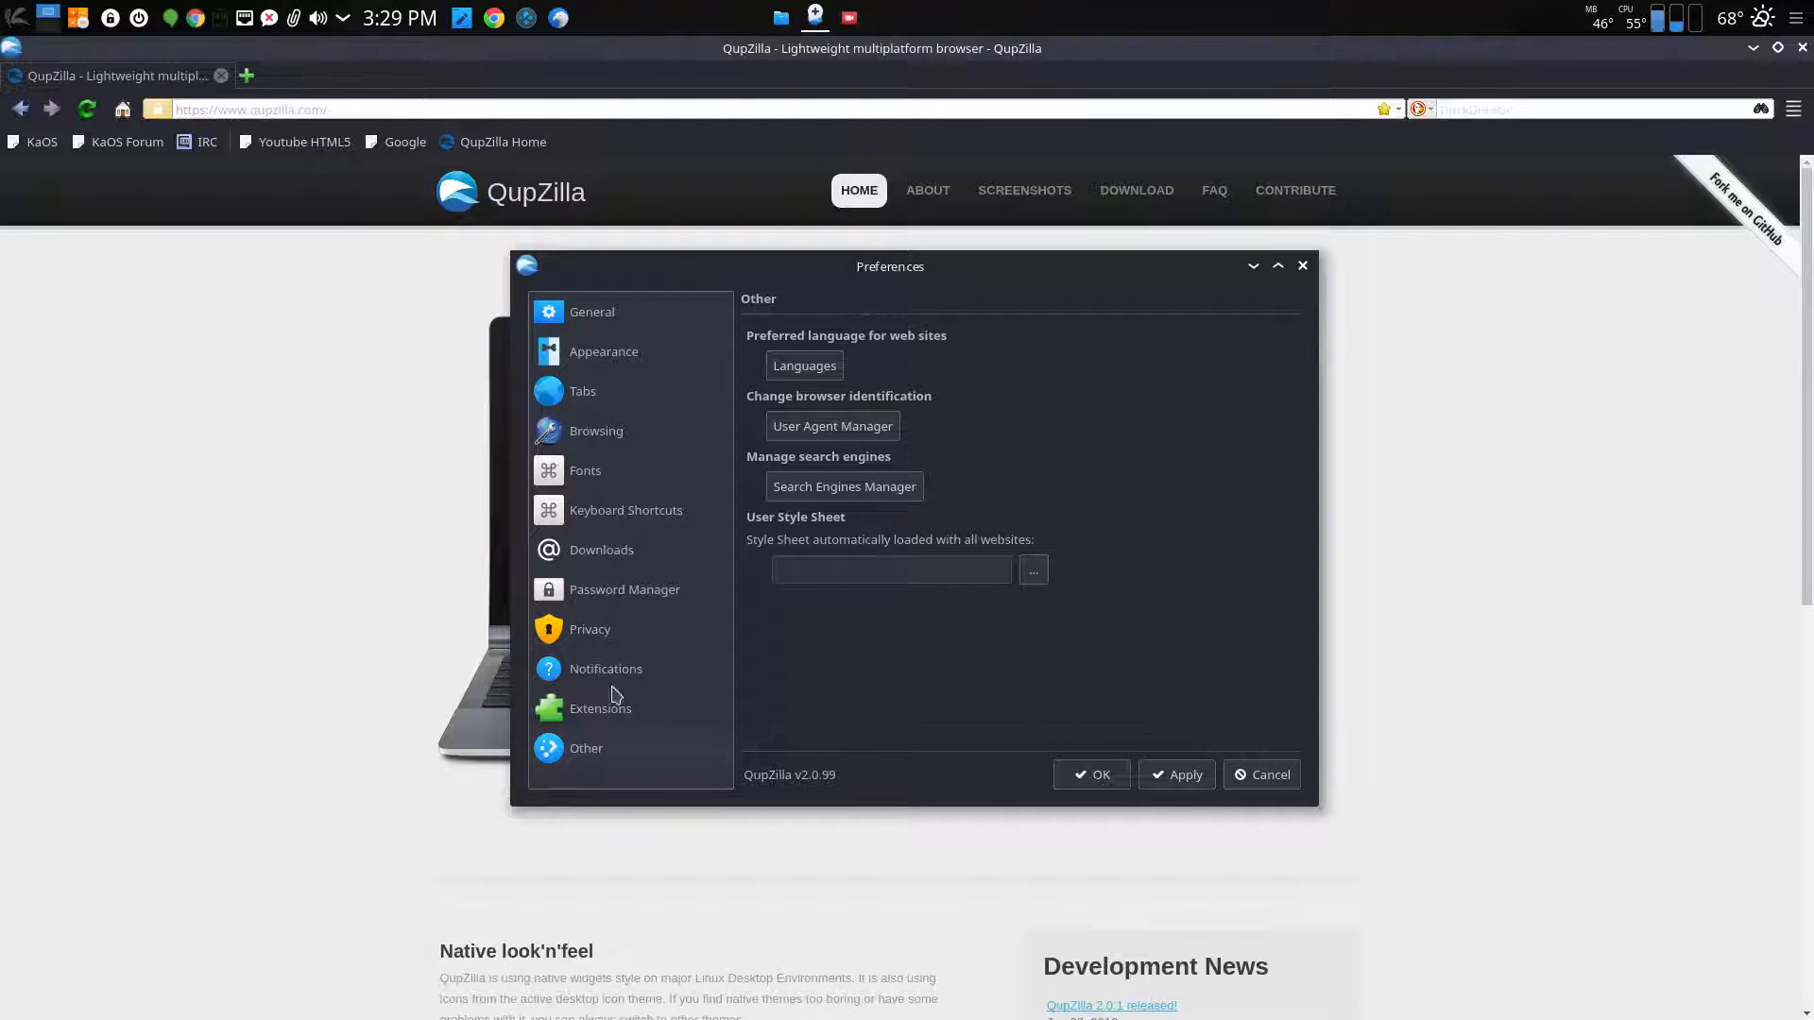
{"action": "left_click", "coordinate": [589, 629]}
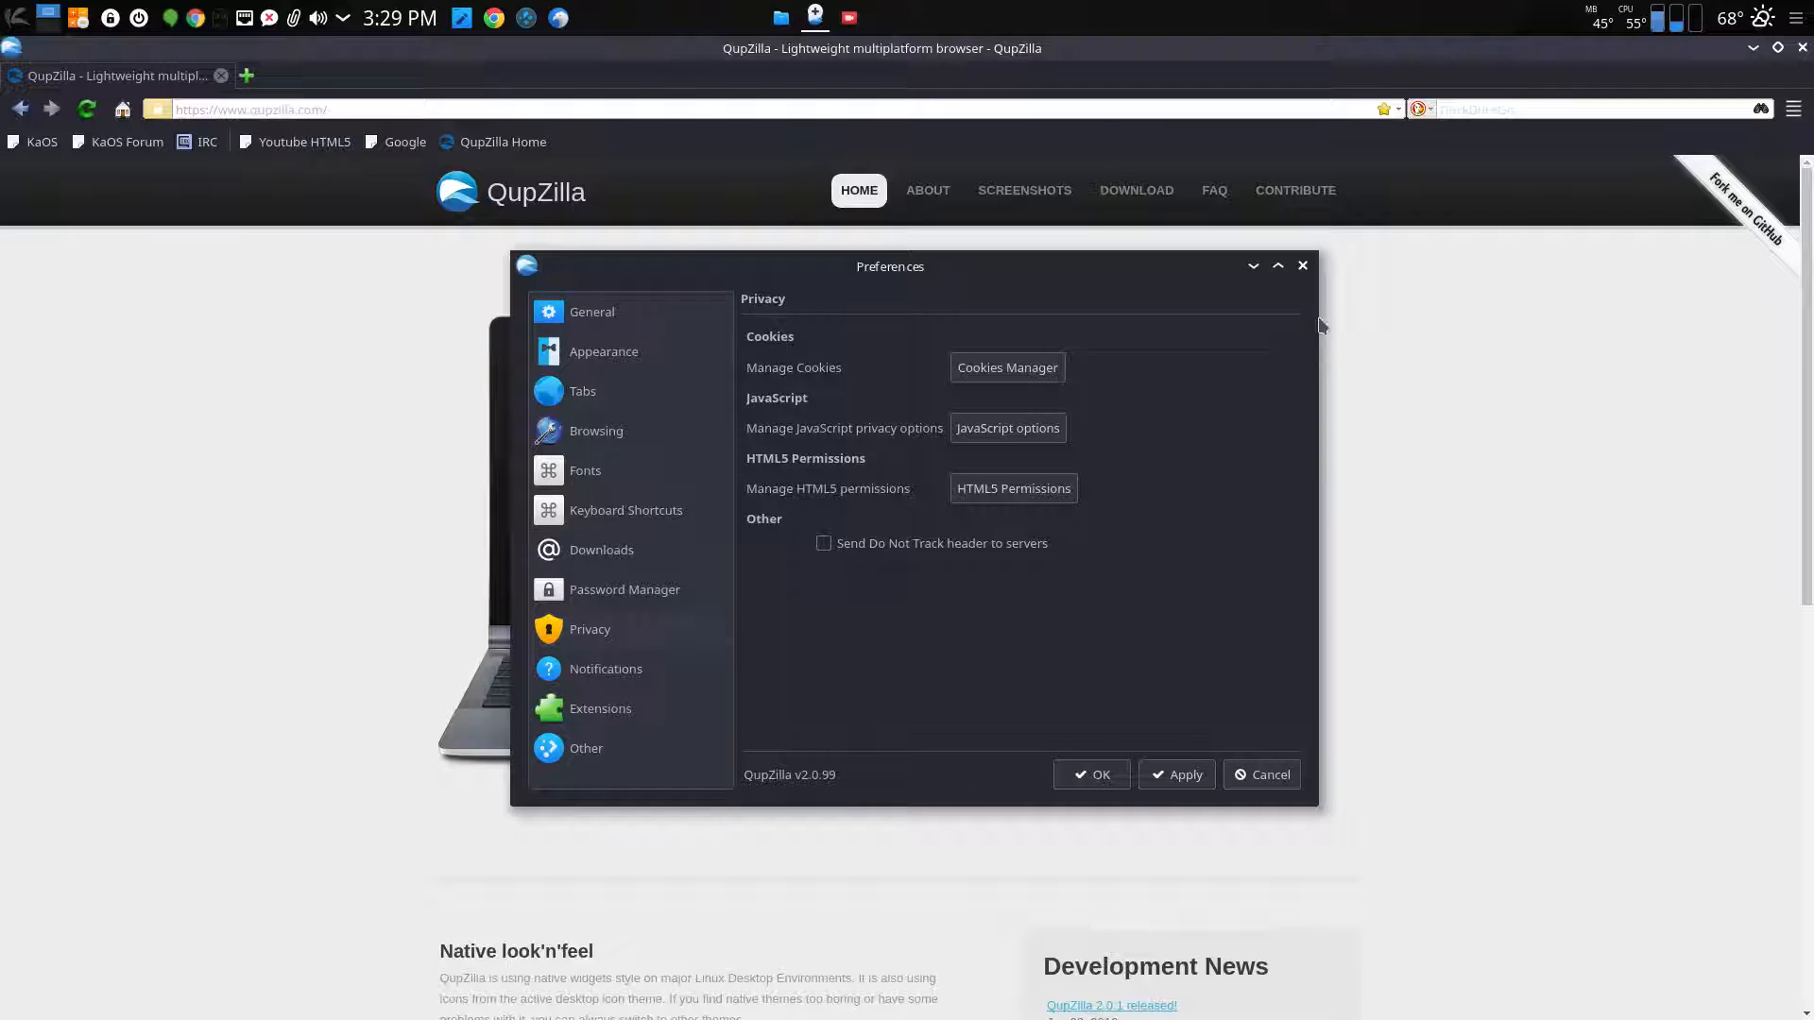
{"action": "mouse_move", "coordinate": [1302, 266]}
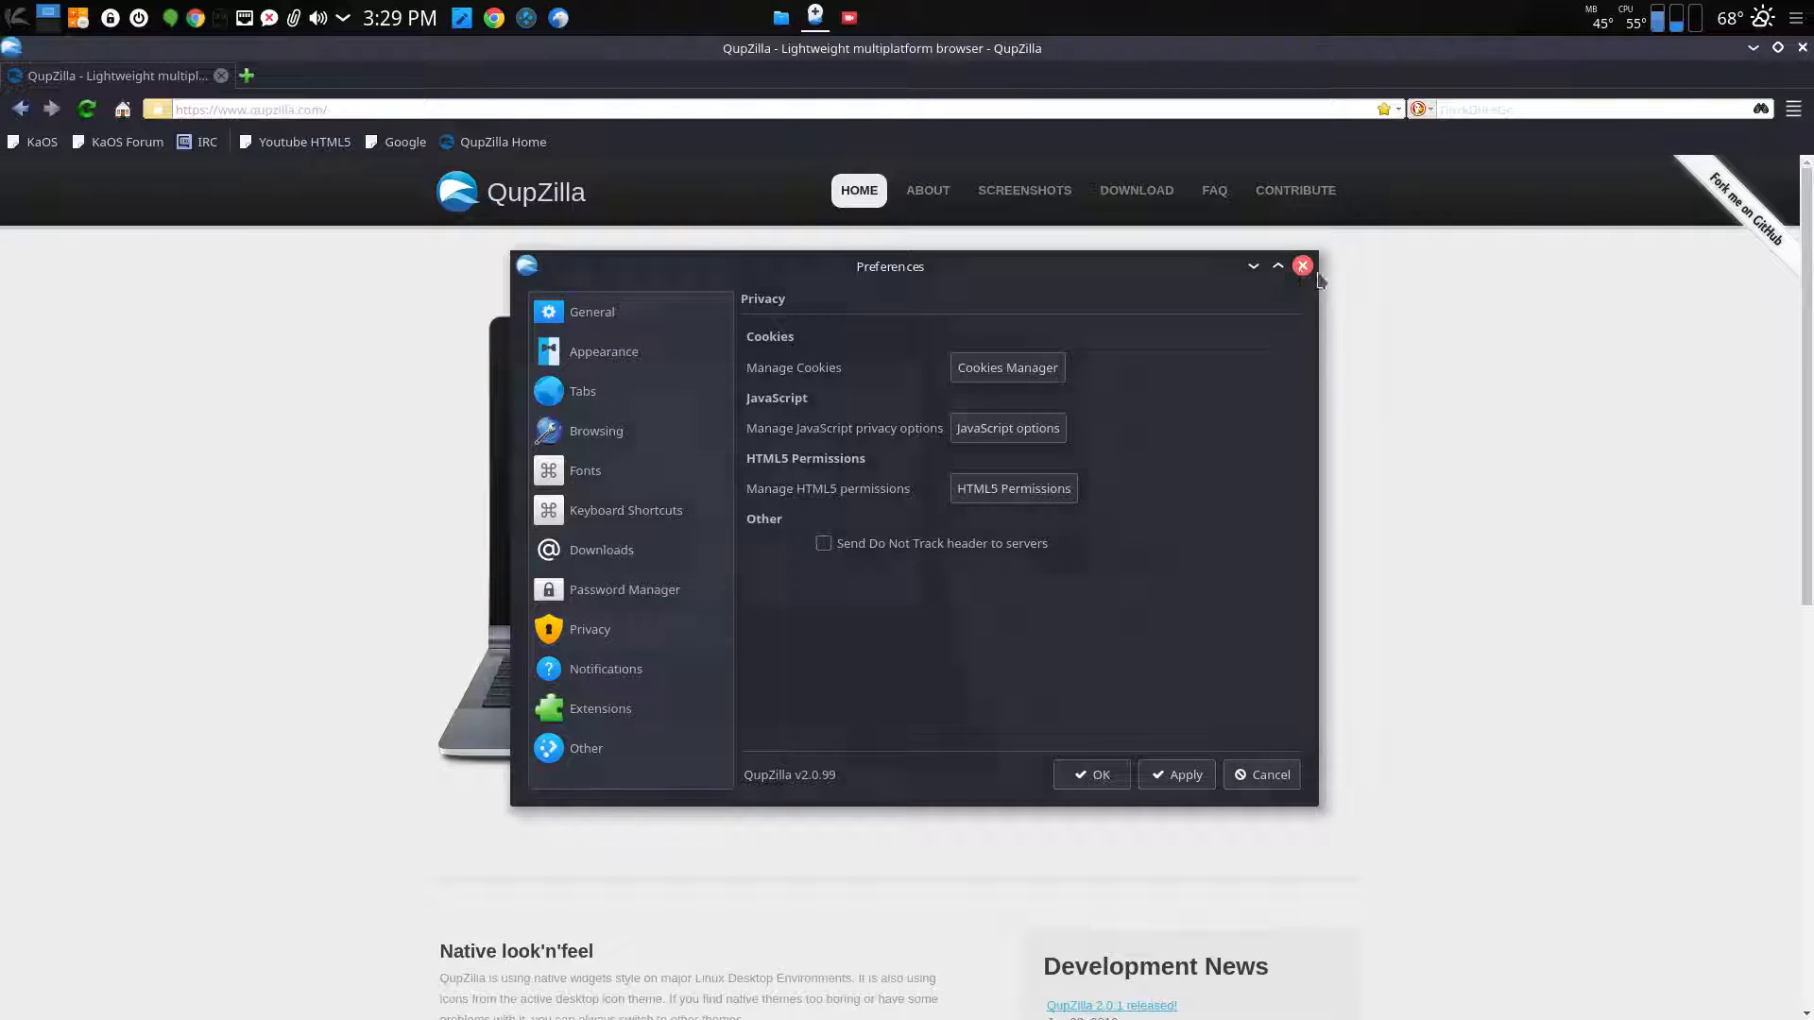
{"action": "left_click", "coordinate": [1302, 266]}
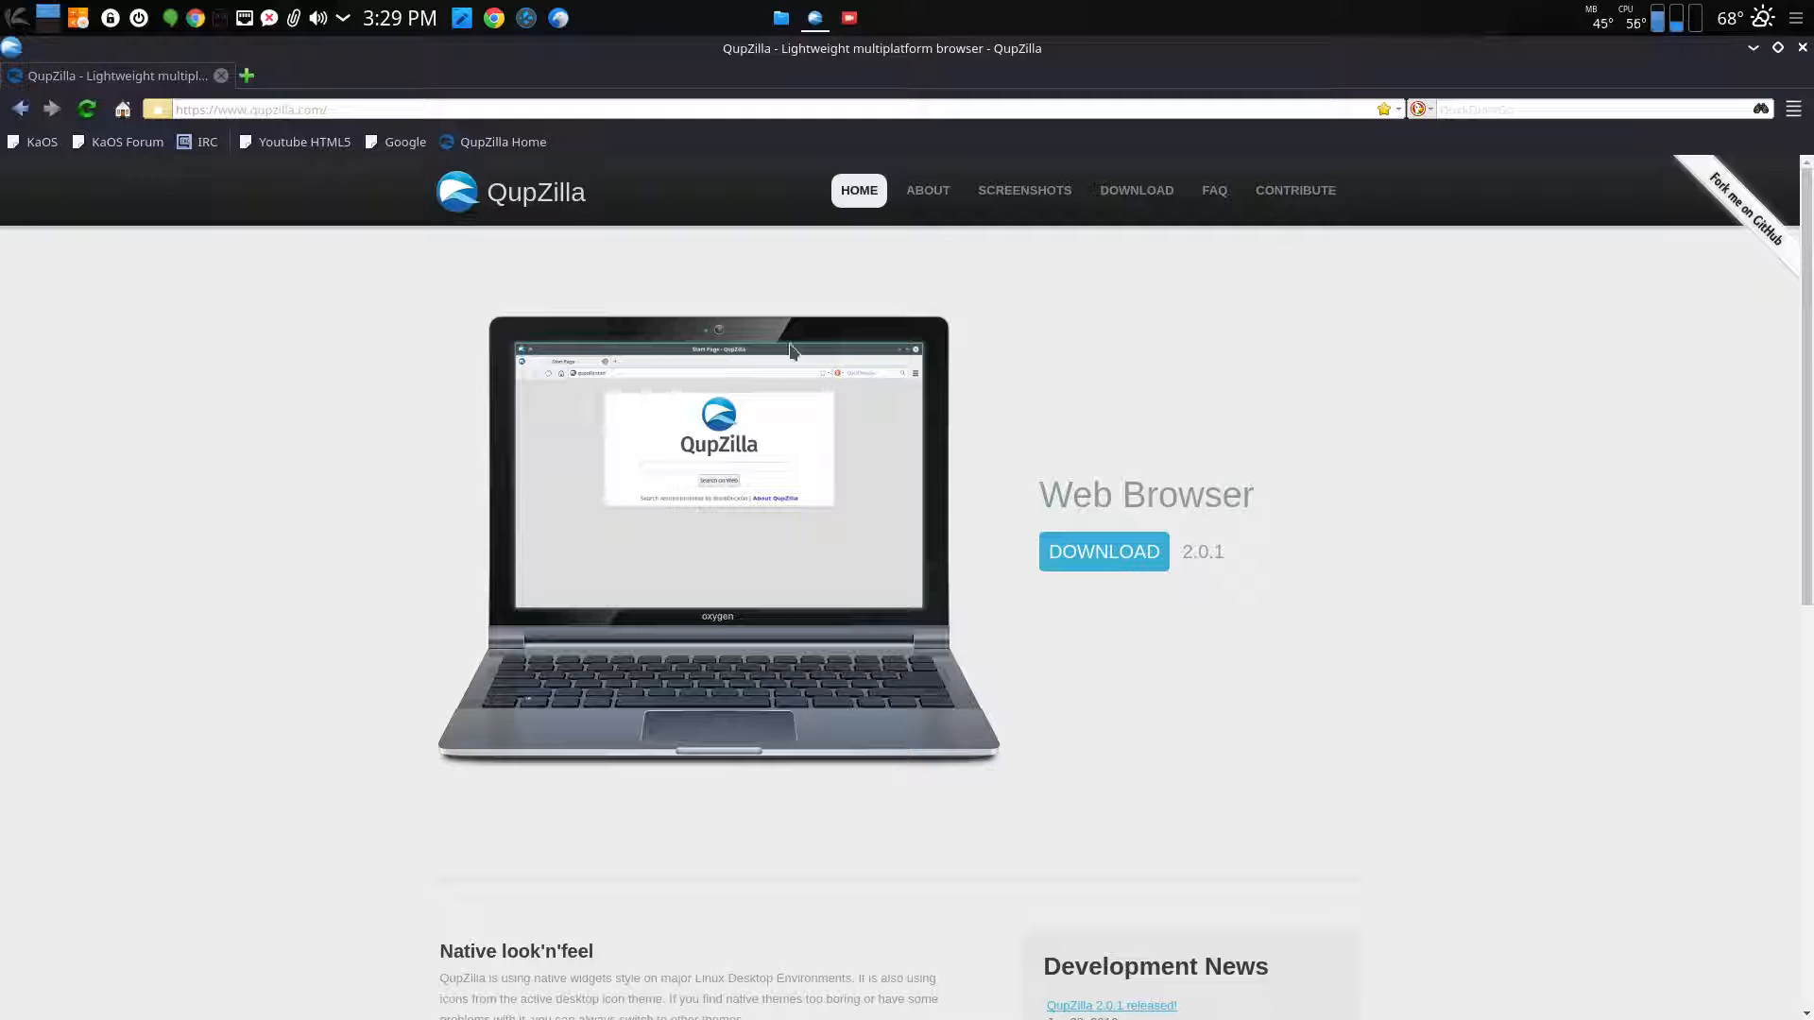
{"action": "mouse_move", "coordinate": [168, 206]}
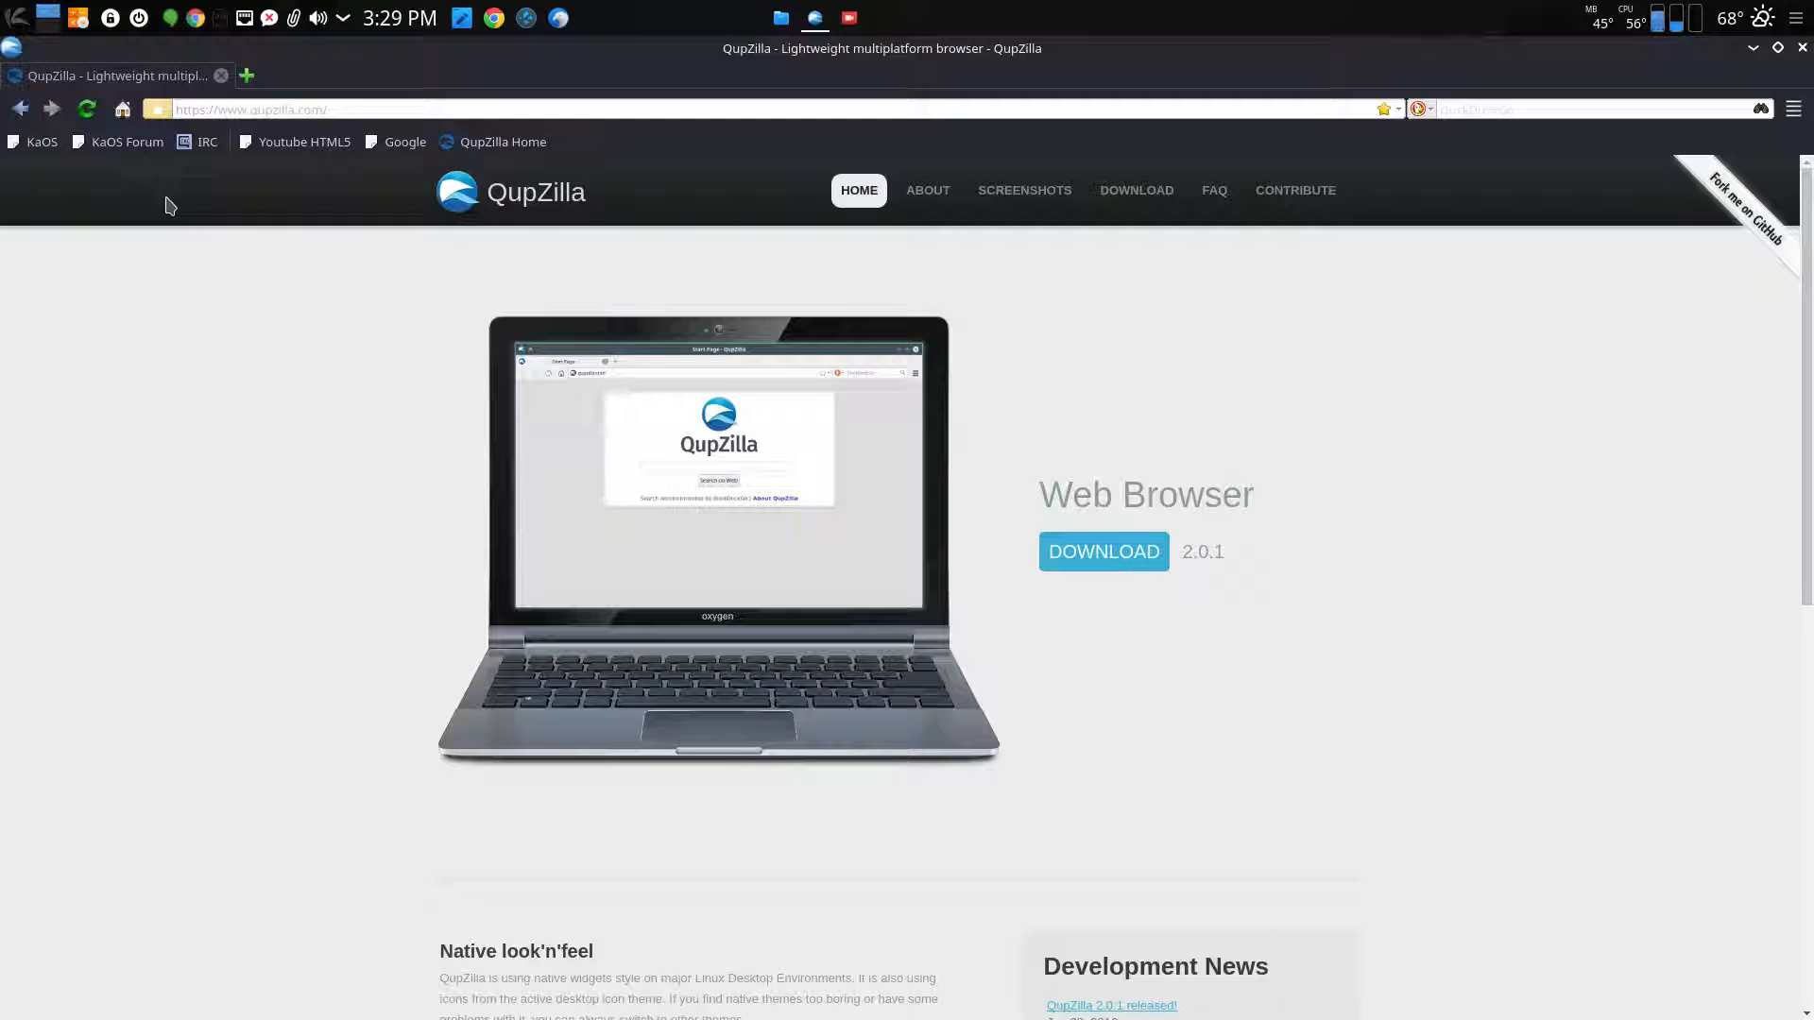
{"action": "mouse_move", "coordinate": [192, 229]}
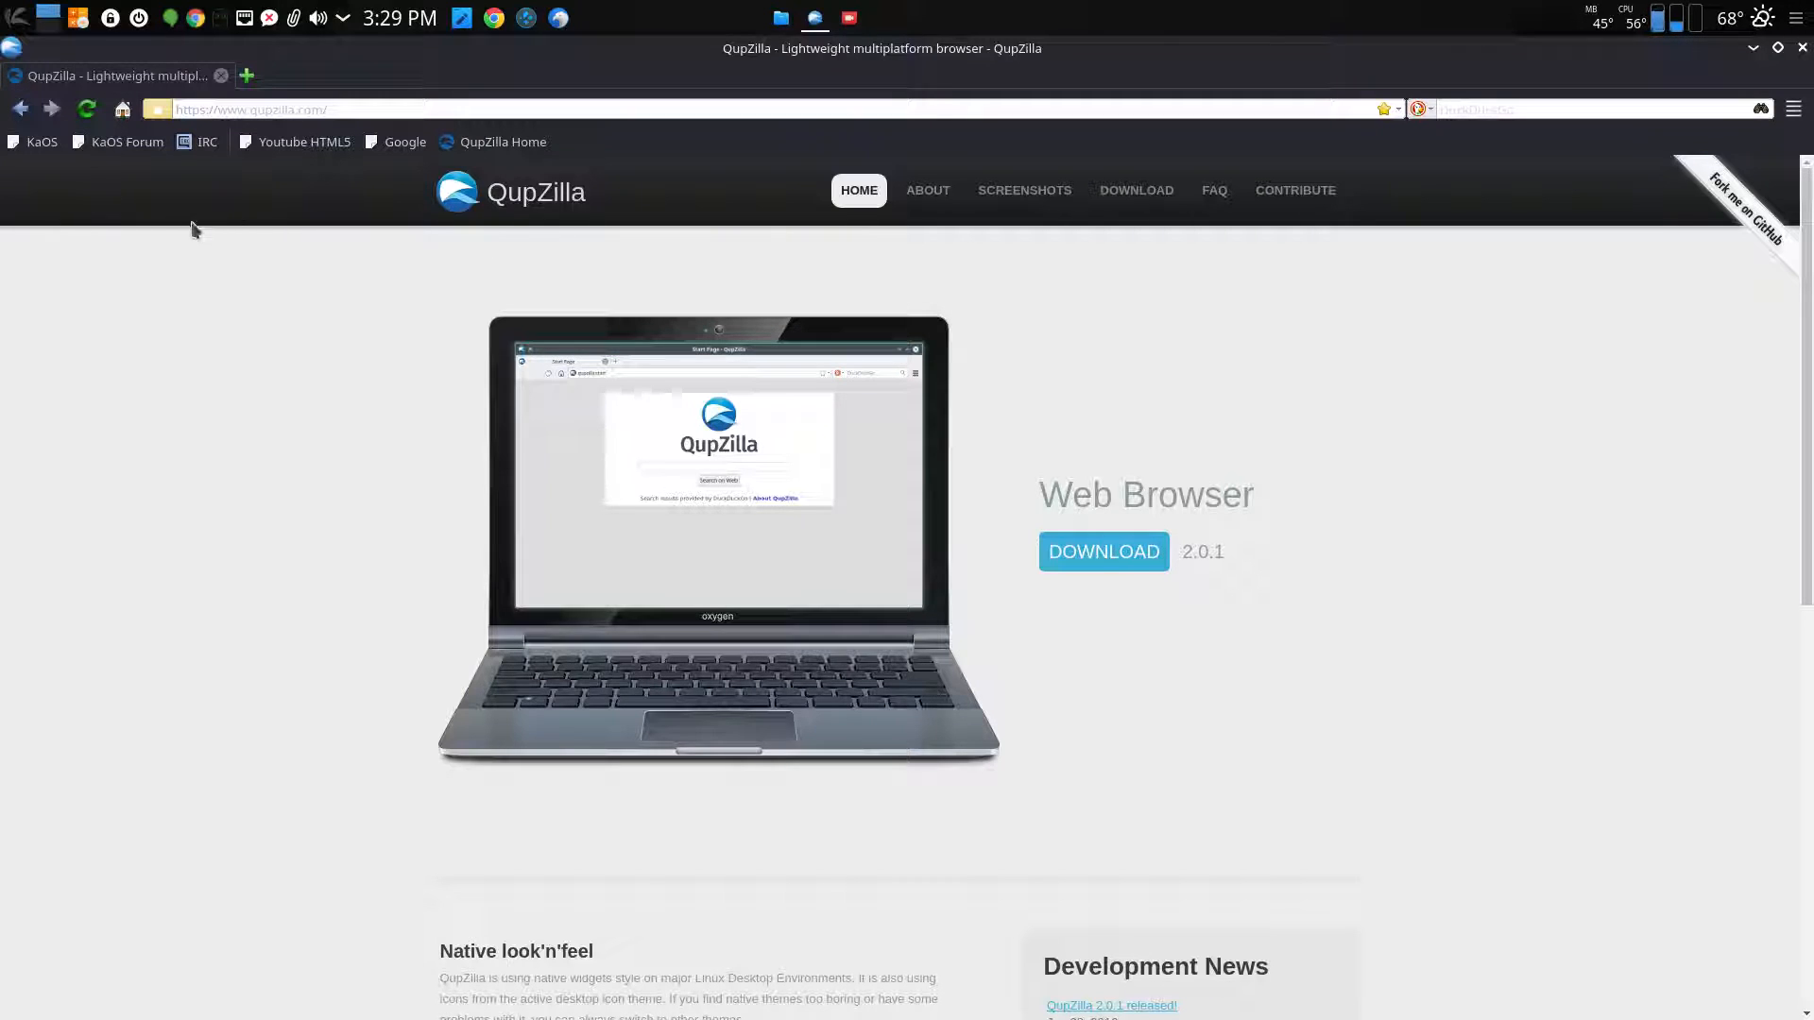
{"action": "left_click", "coordinate": [245, 75]}
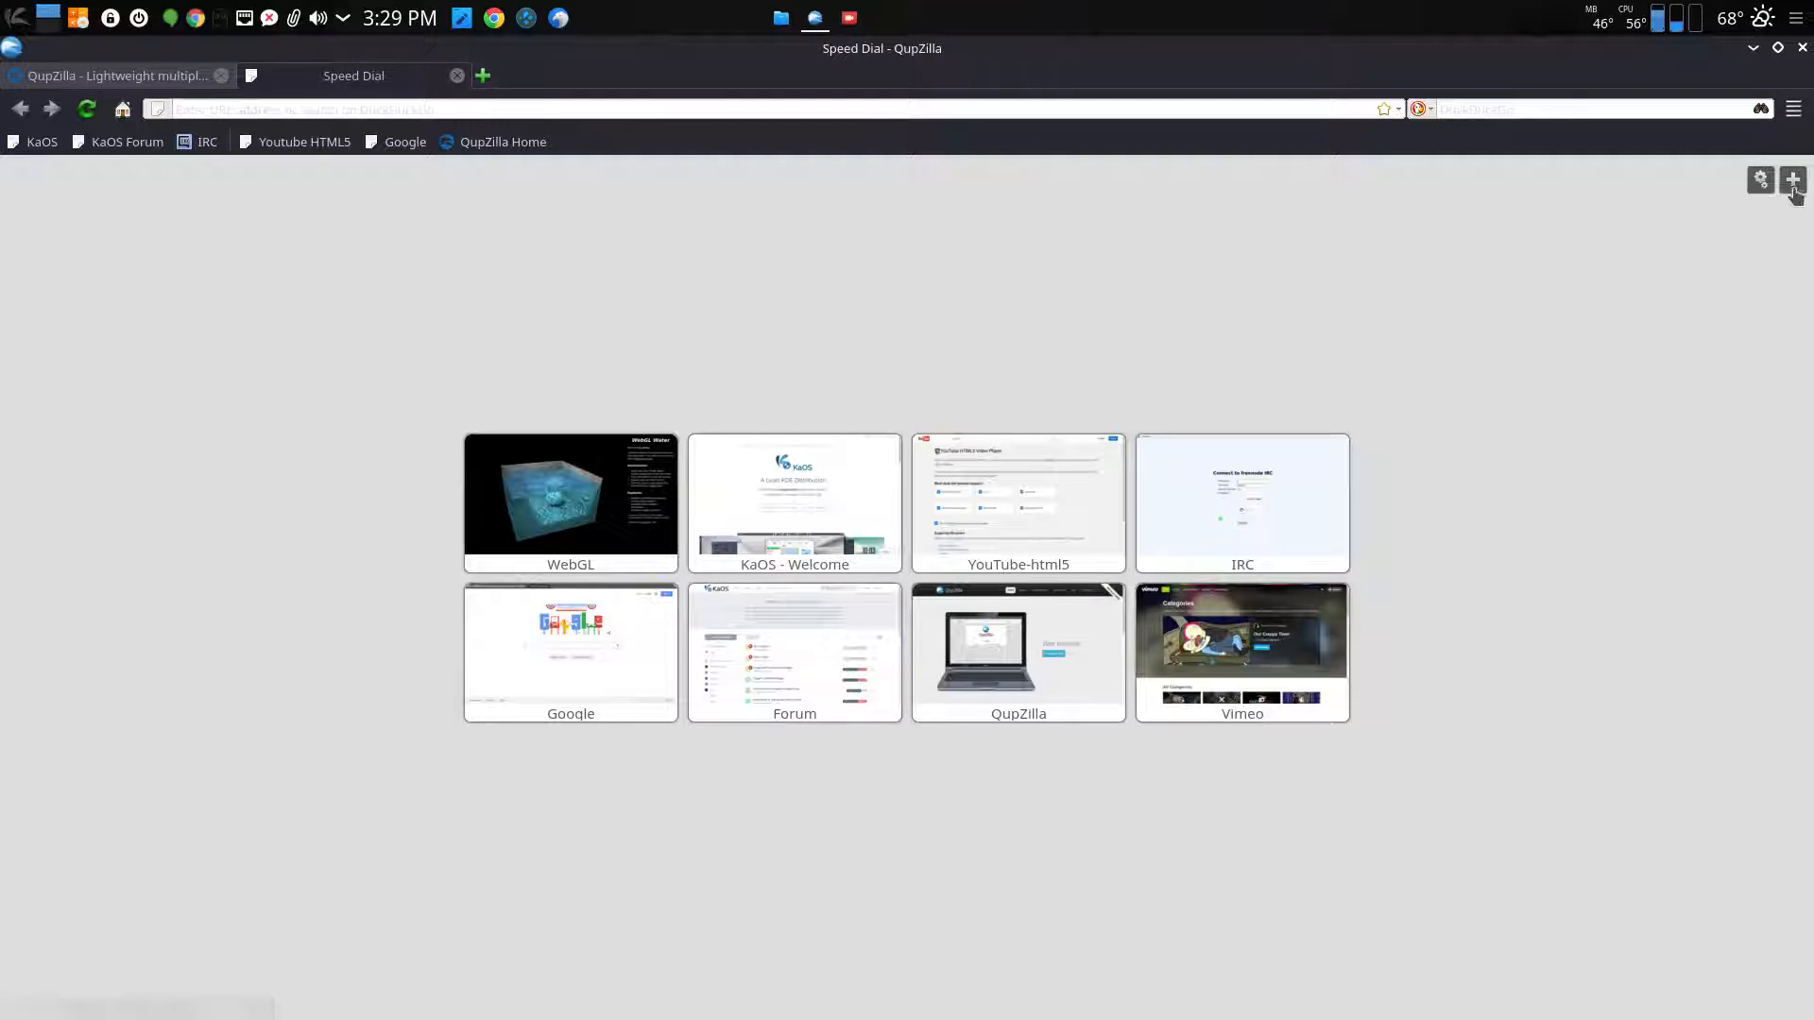
Add a blank Speed Dial tile, then load the QupZilla website from its tile
{"action": "left_click", "coordinate": [1793, 179]}
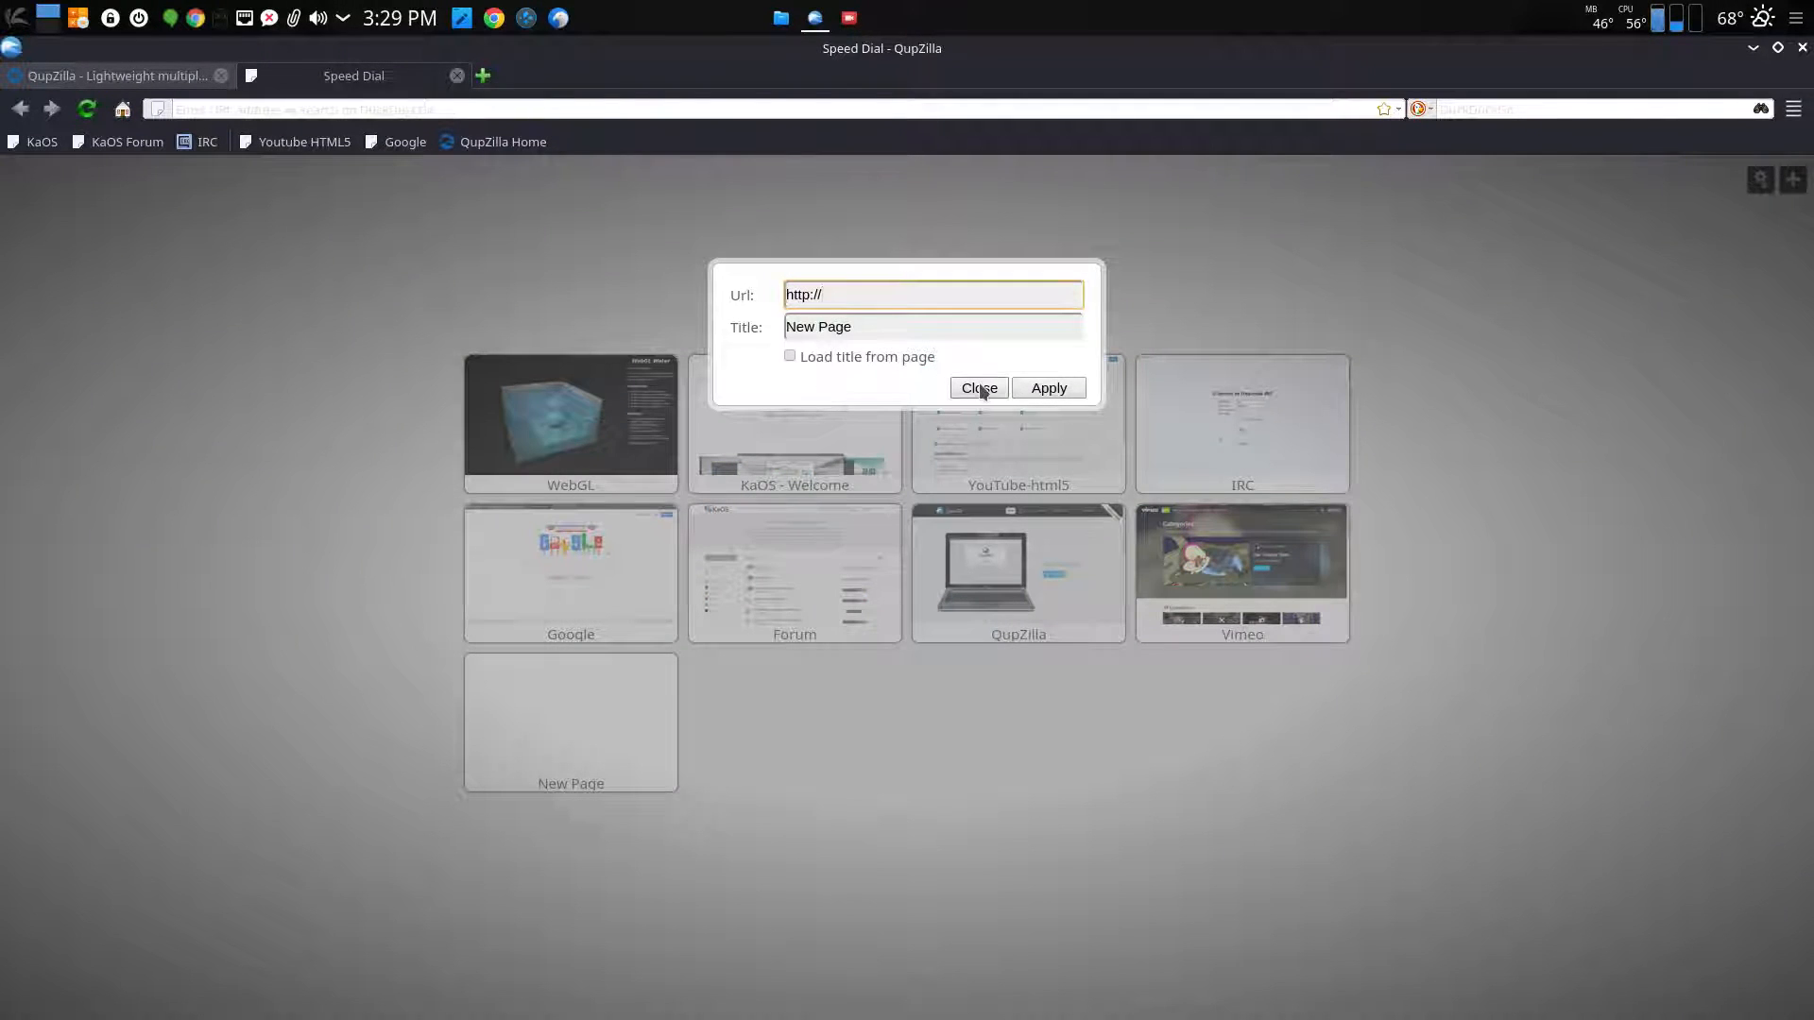
{"action": "left_click", "coordinate": [978, 388]}
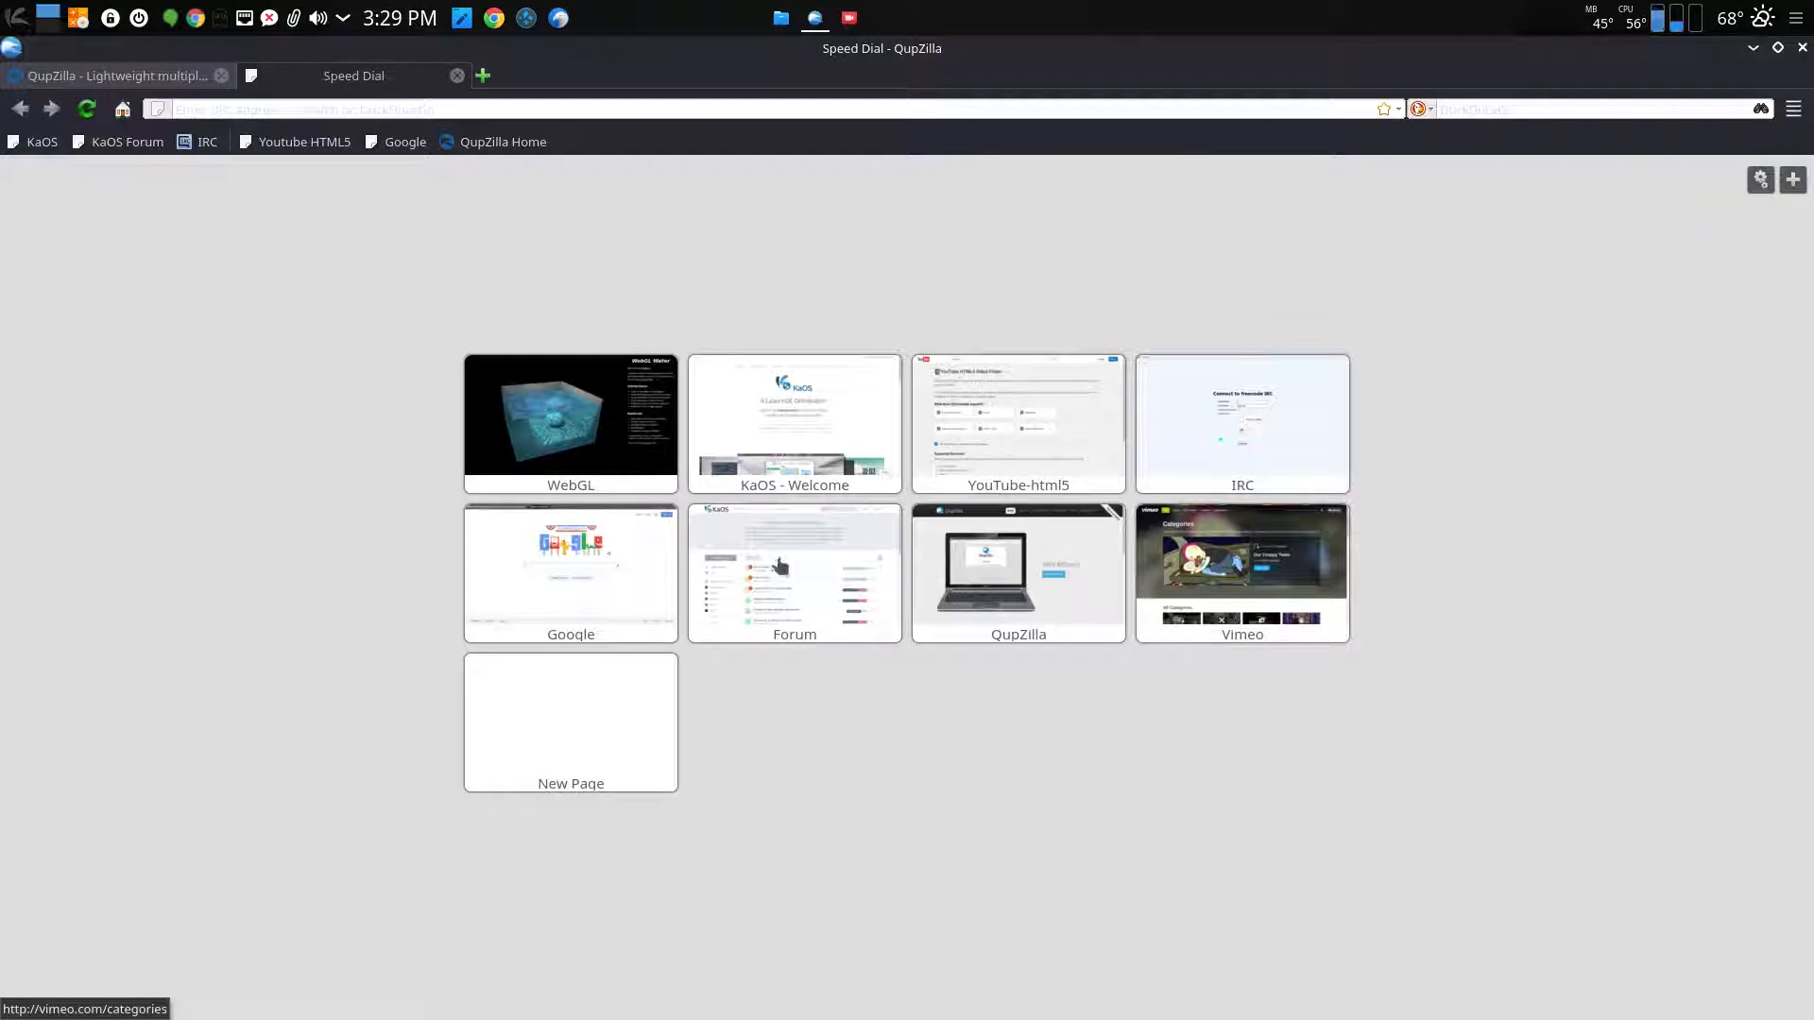
{"action": "left_click", "coordinate": [570, 417]}
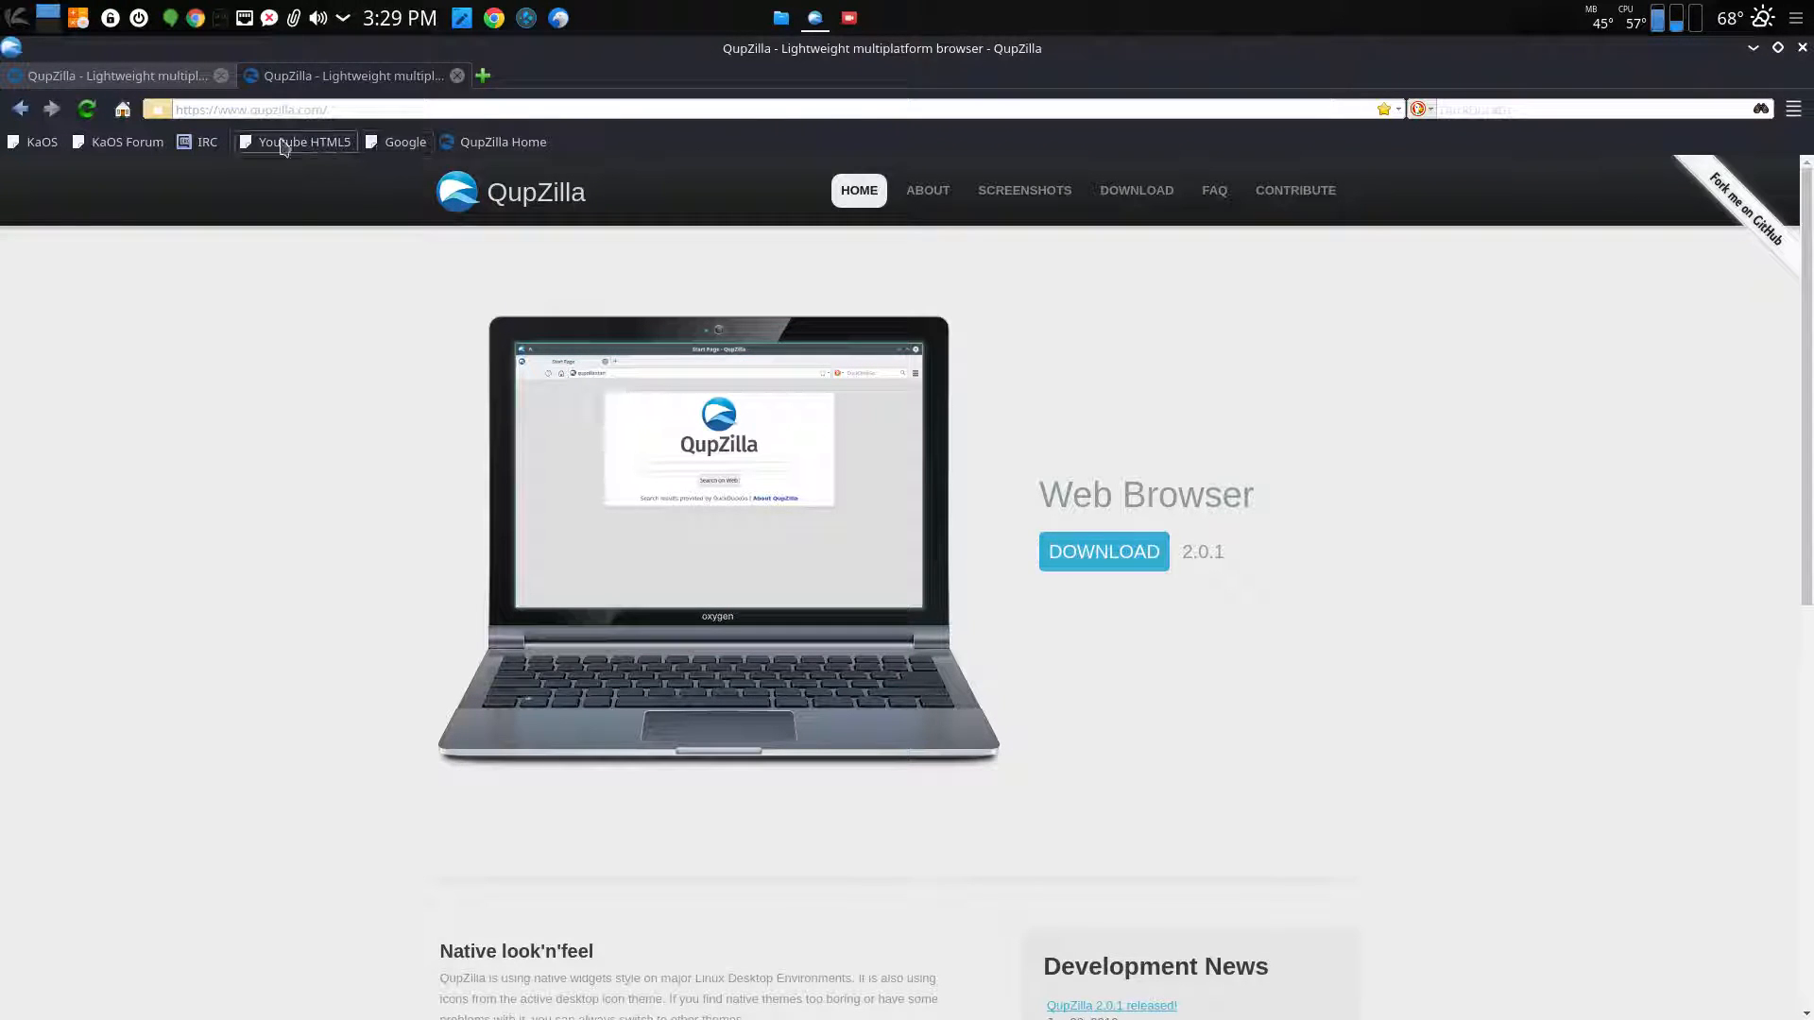
{"action": "mouse_move", "coordinate": [372, 434]}
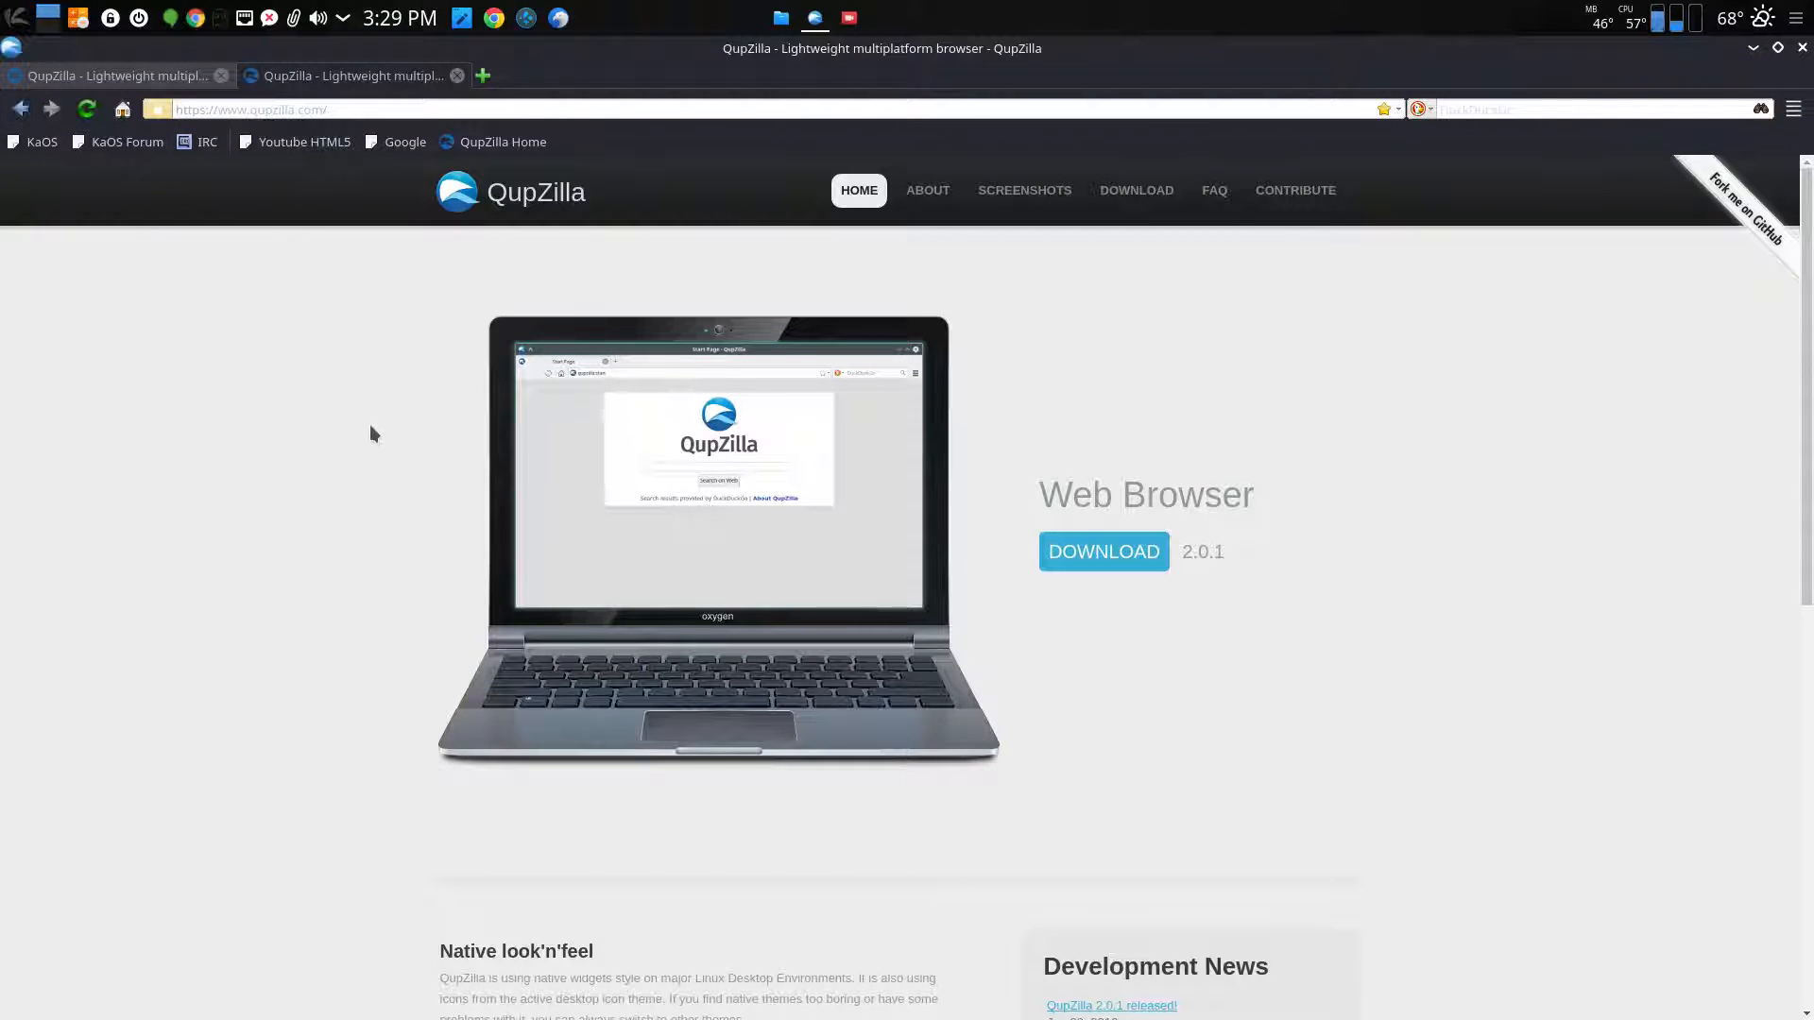
Bring up the main menu with its Tools submenu over the homepage
{"action": "scroll", "scroll_direction": "down", "scroll_amount": 3}
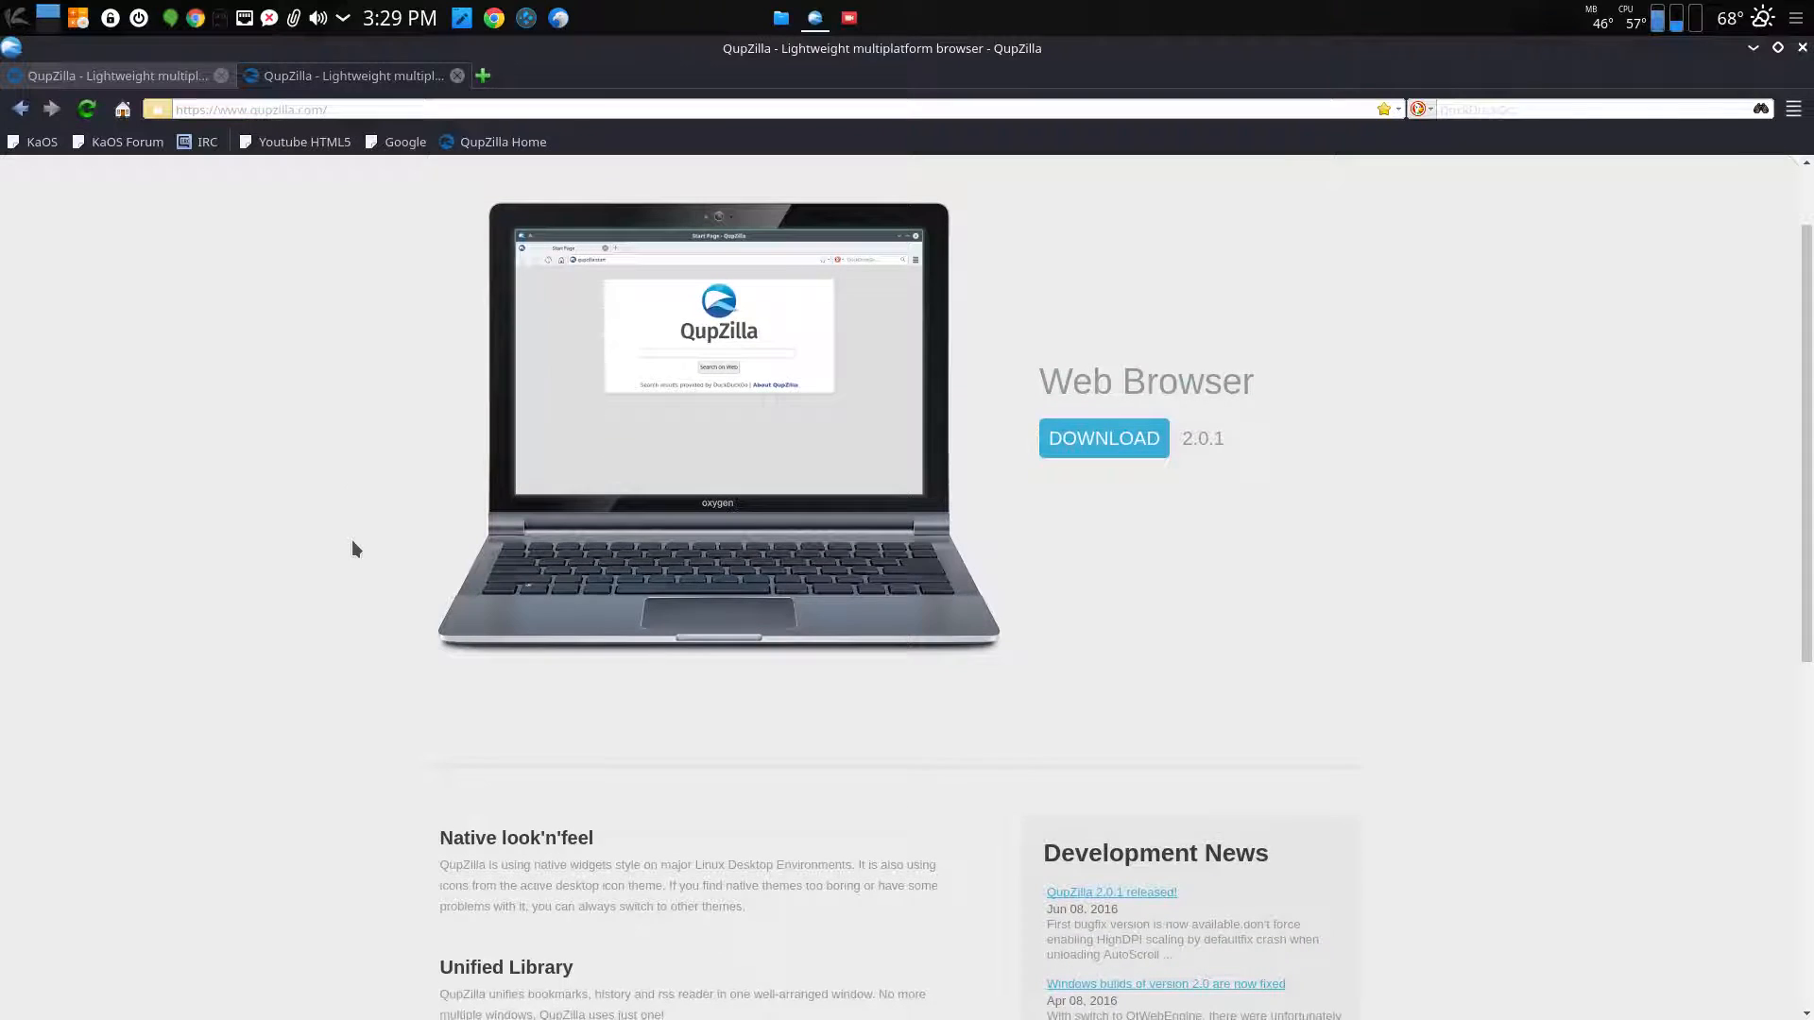
{"action": "left_click", "coordinate": [1792, 108]}
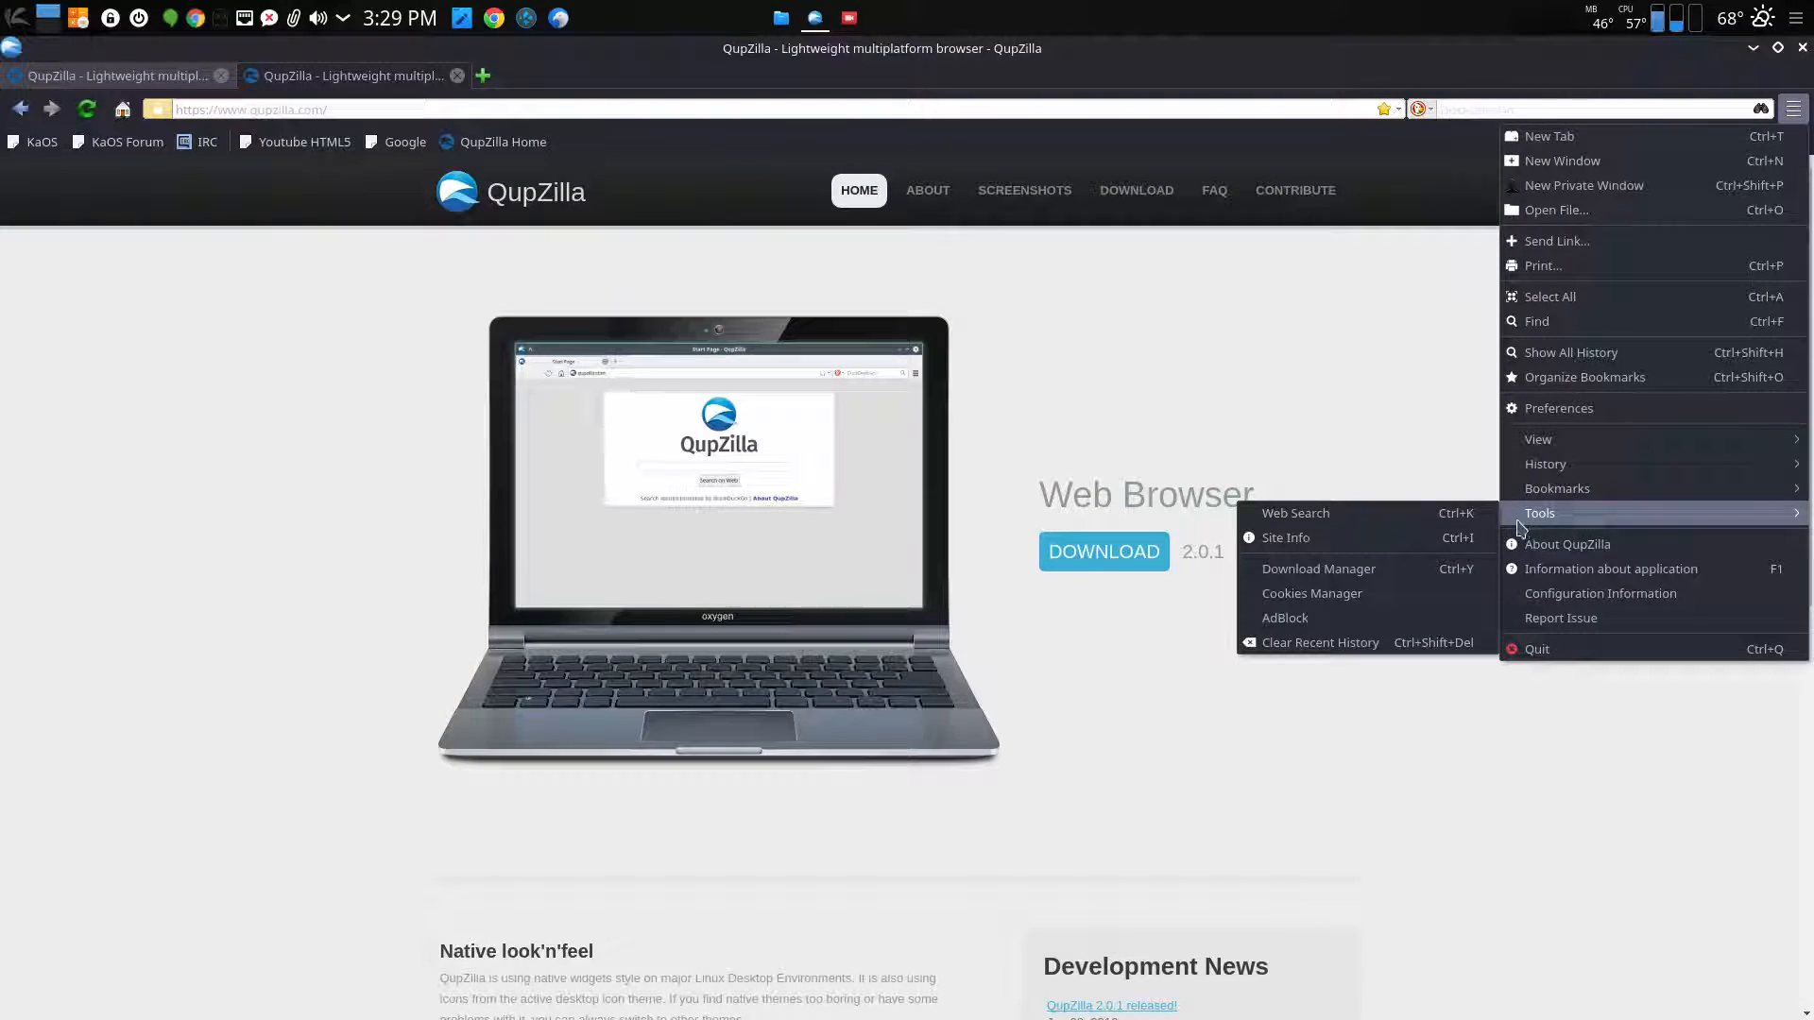
{"action": "mouse_move", "coordinate": [1284, 618]}
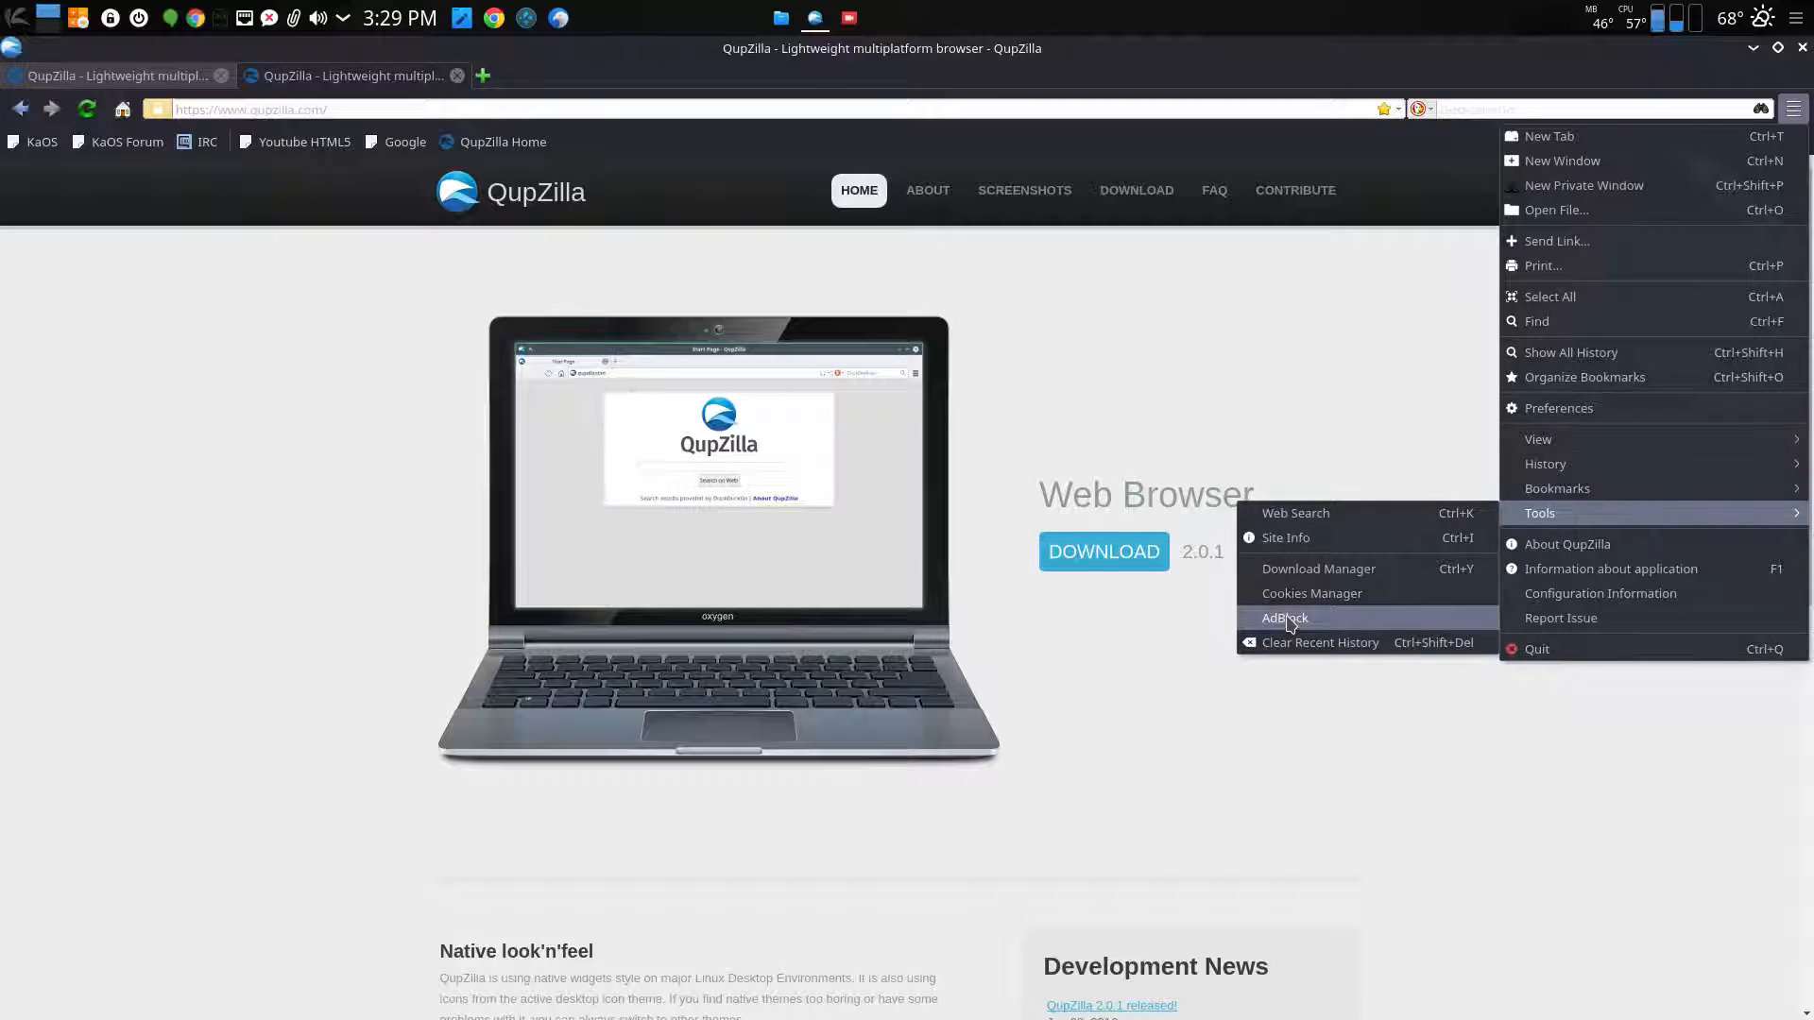
Browse the EasyList rules in AdBlock Configuration and close it without enabling AdBlock
{"action": "left_click", "coordinate": [1282, 617]}
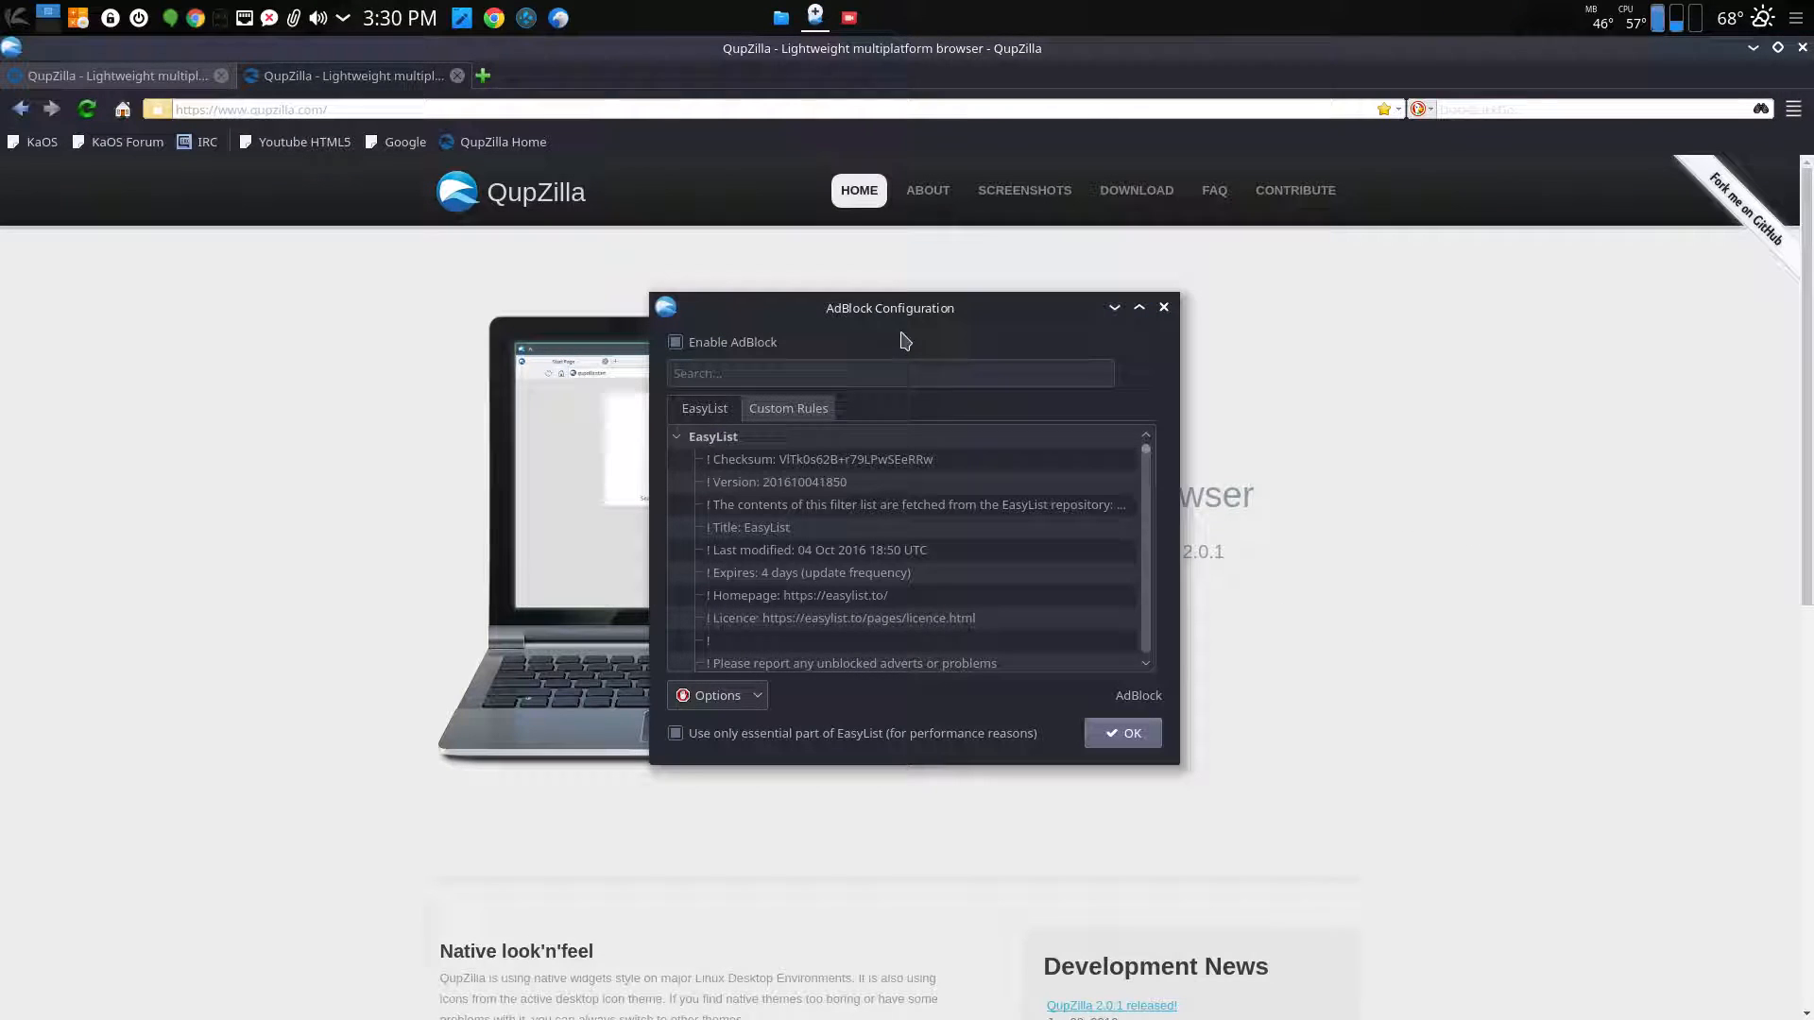
{"action": "scroll", "scroll_direction": "down", "scroll_amount": 3}
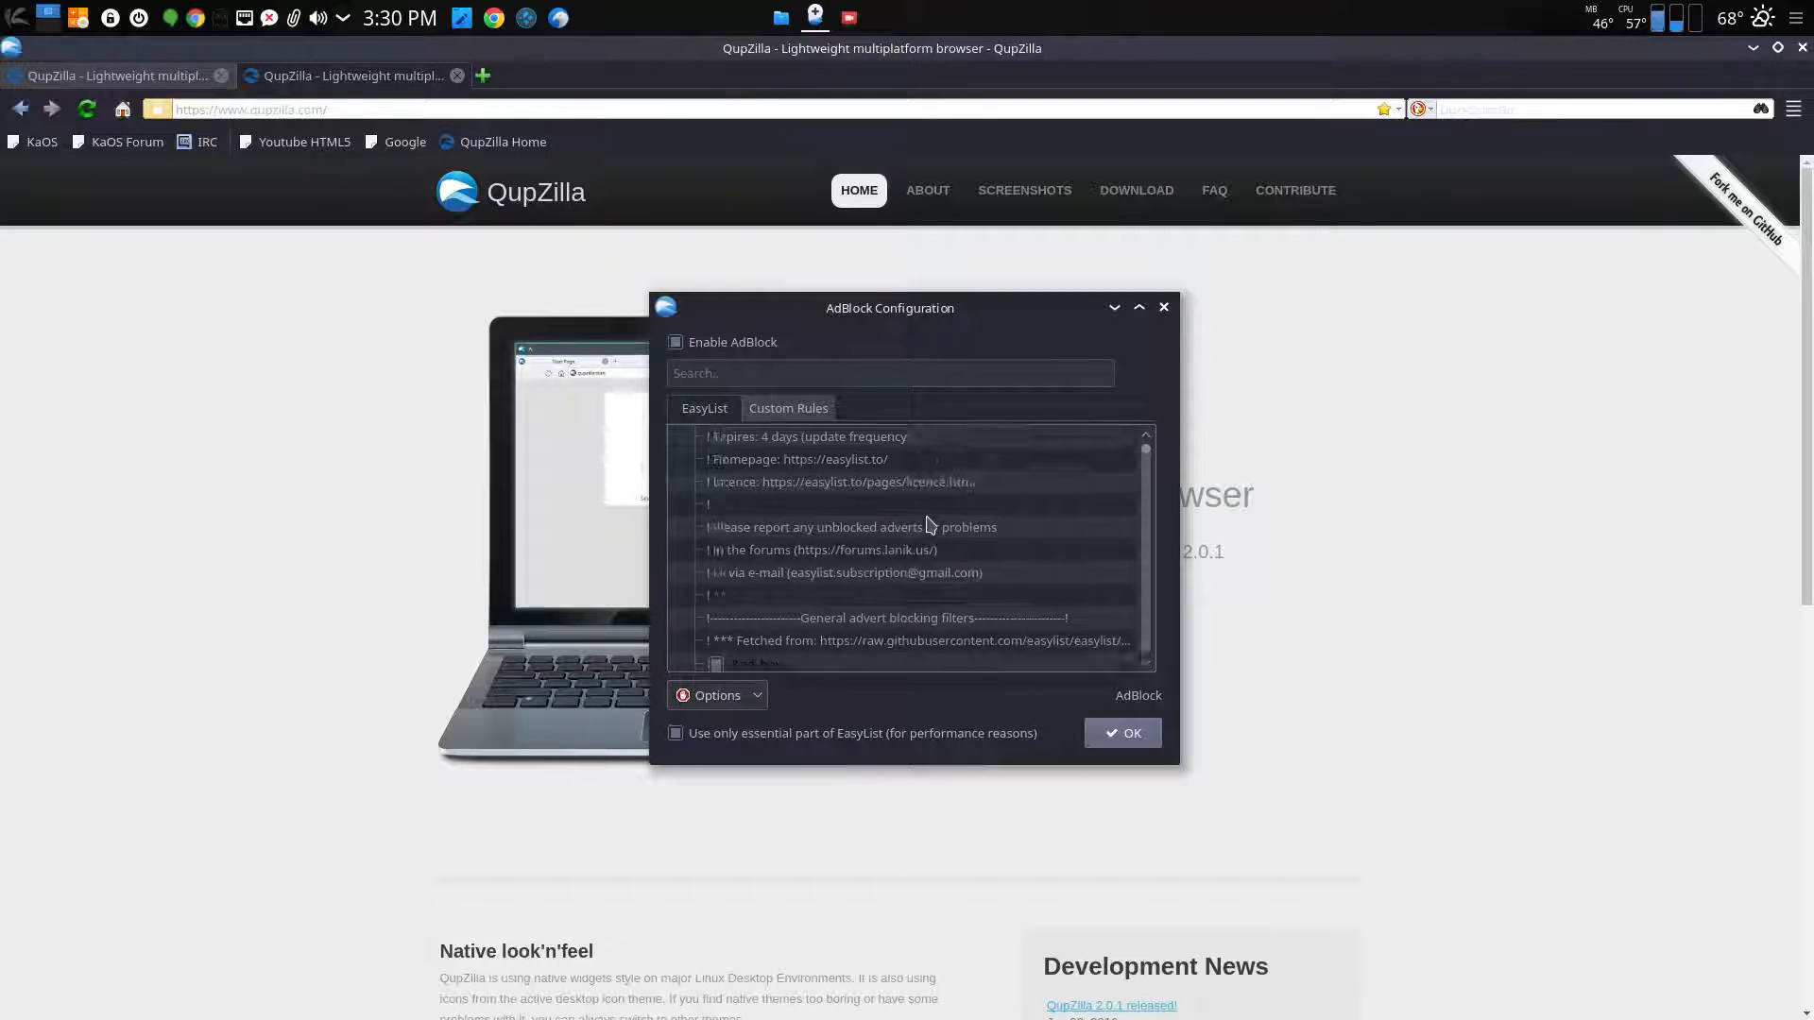
{"action": "scroll", "scroll_direction": "up", "scroll_amount": 3}
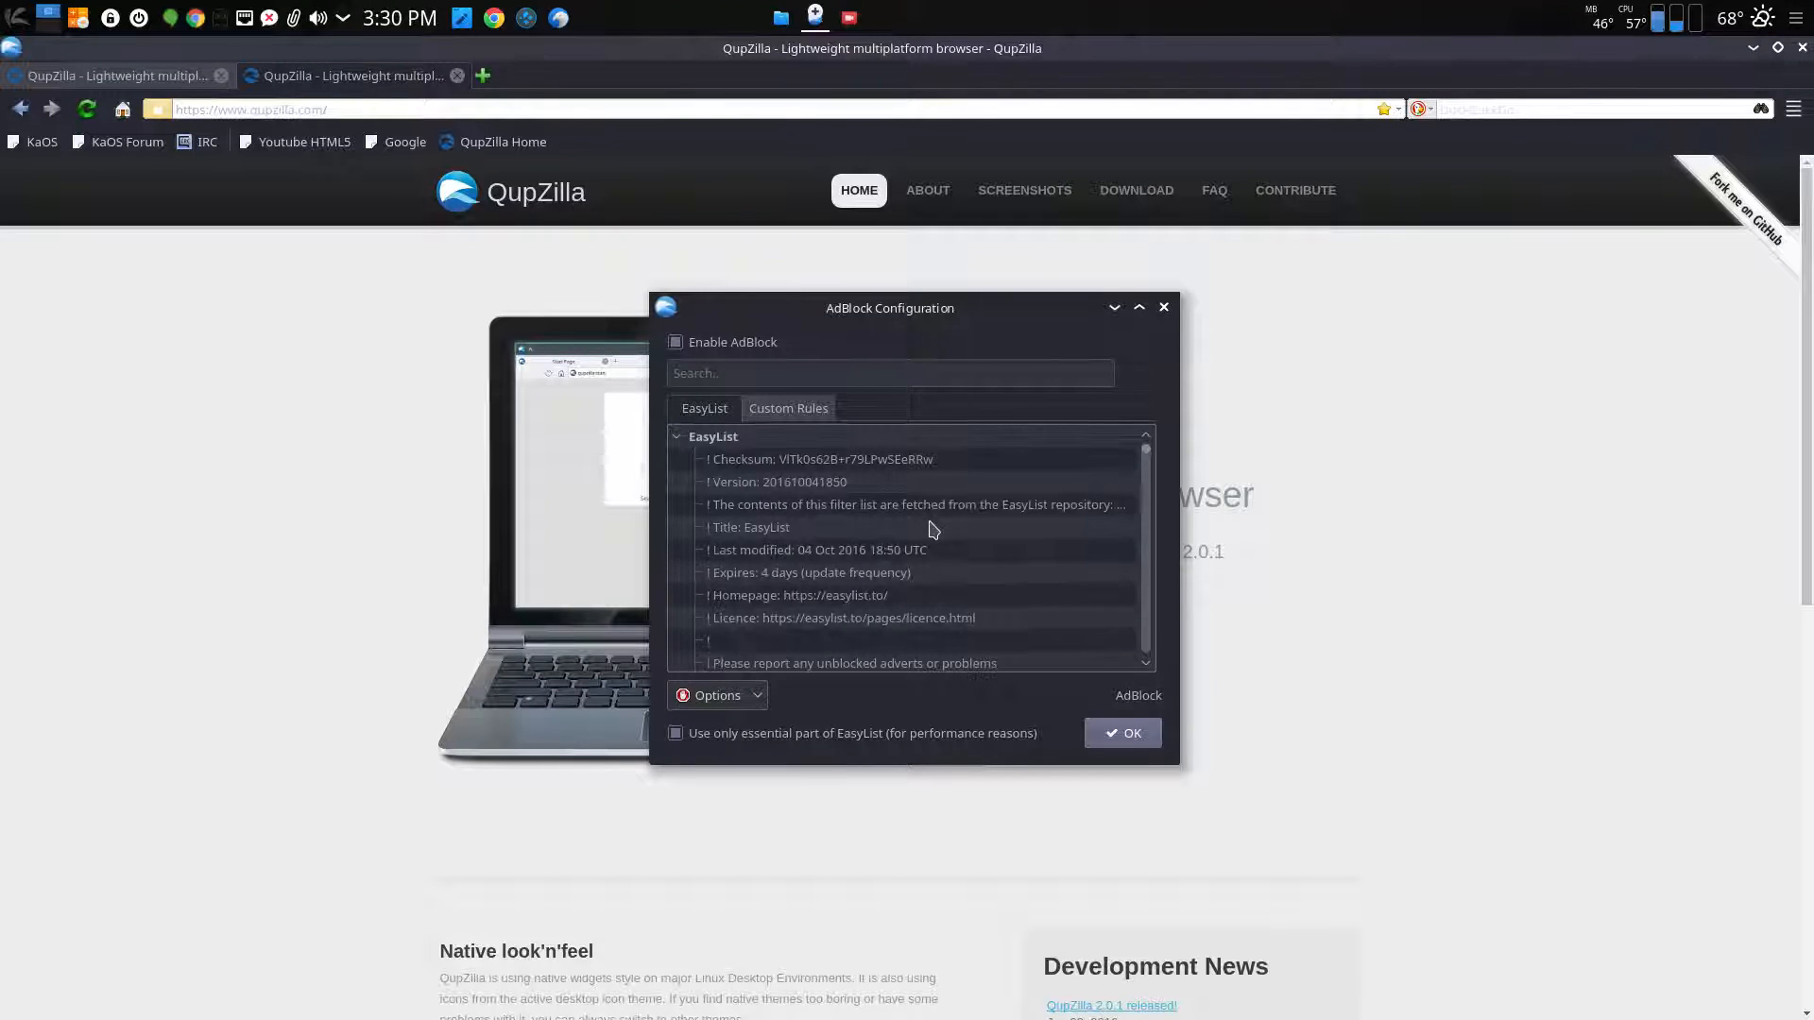
{"action": "mouse_move", "coordinate": [1164, 308]}
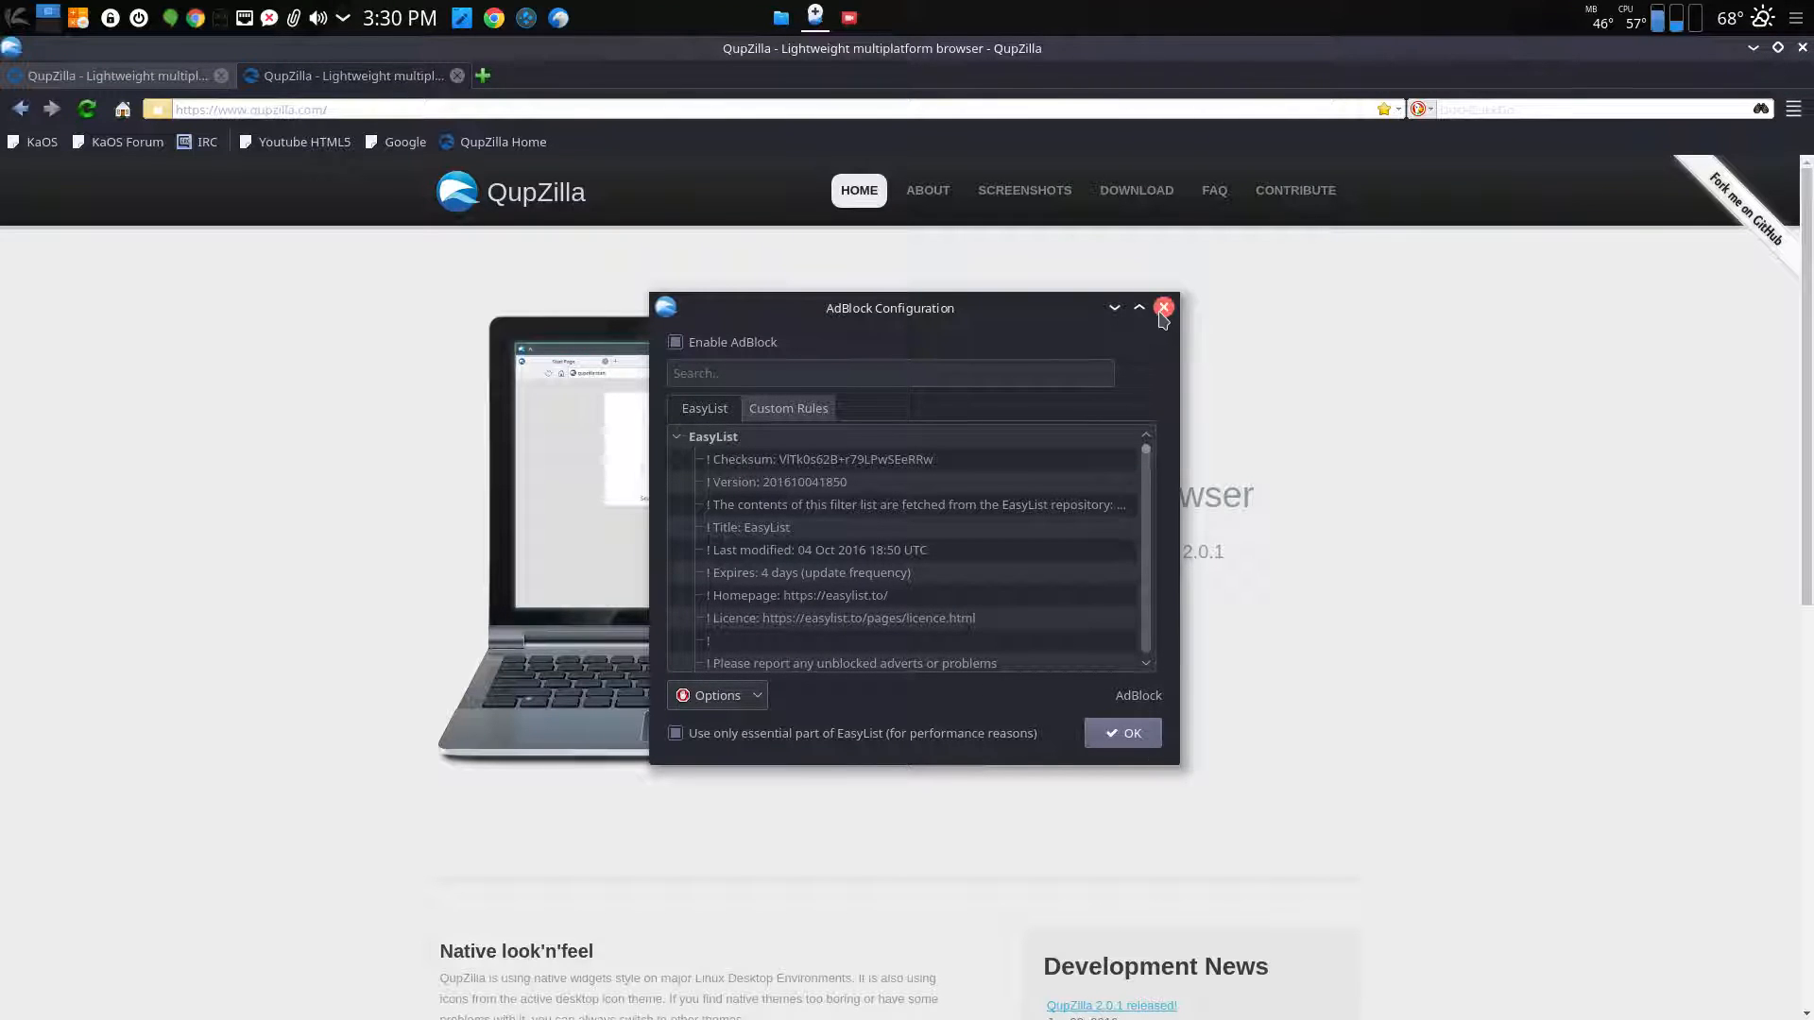
{"action": "left_click", "coordinate": [1164, 308]}
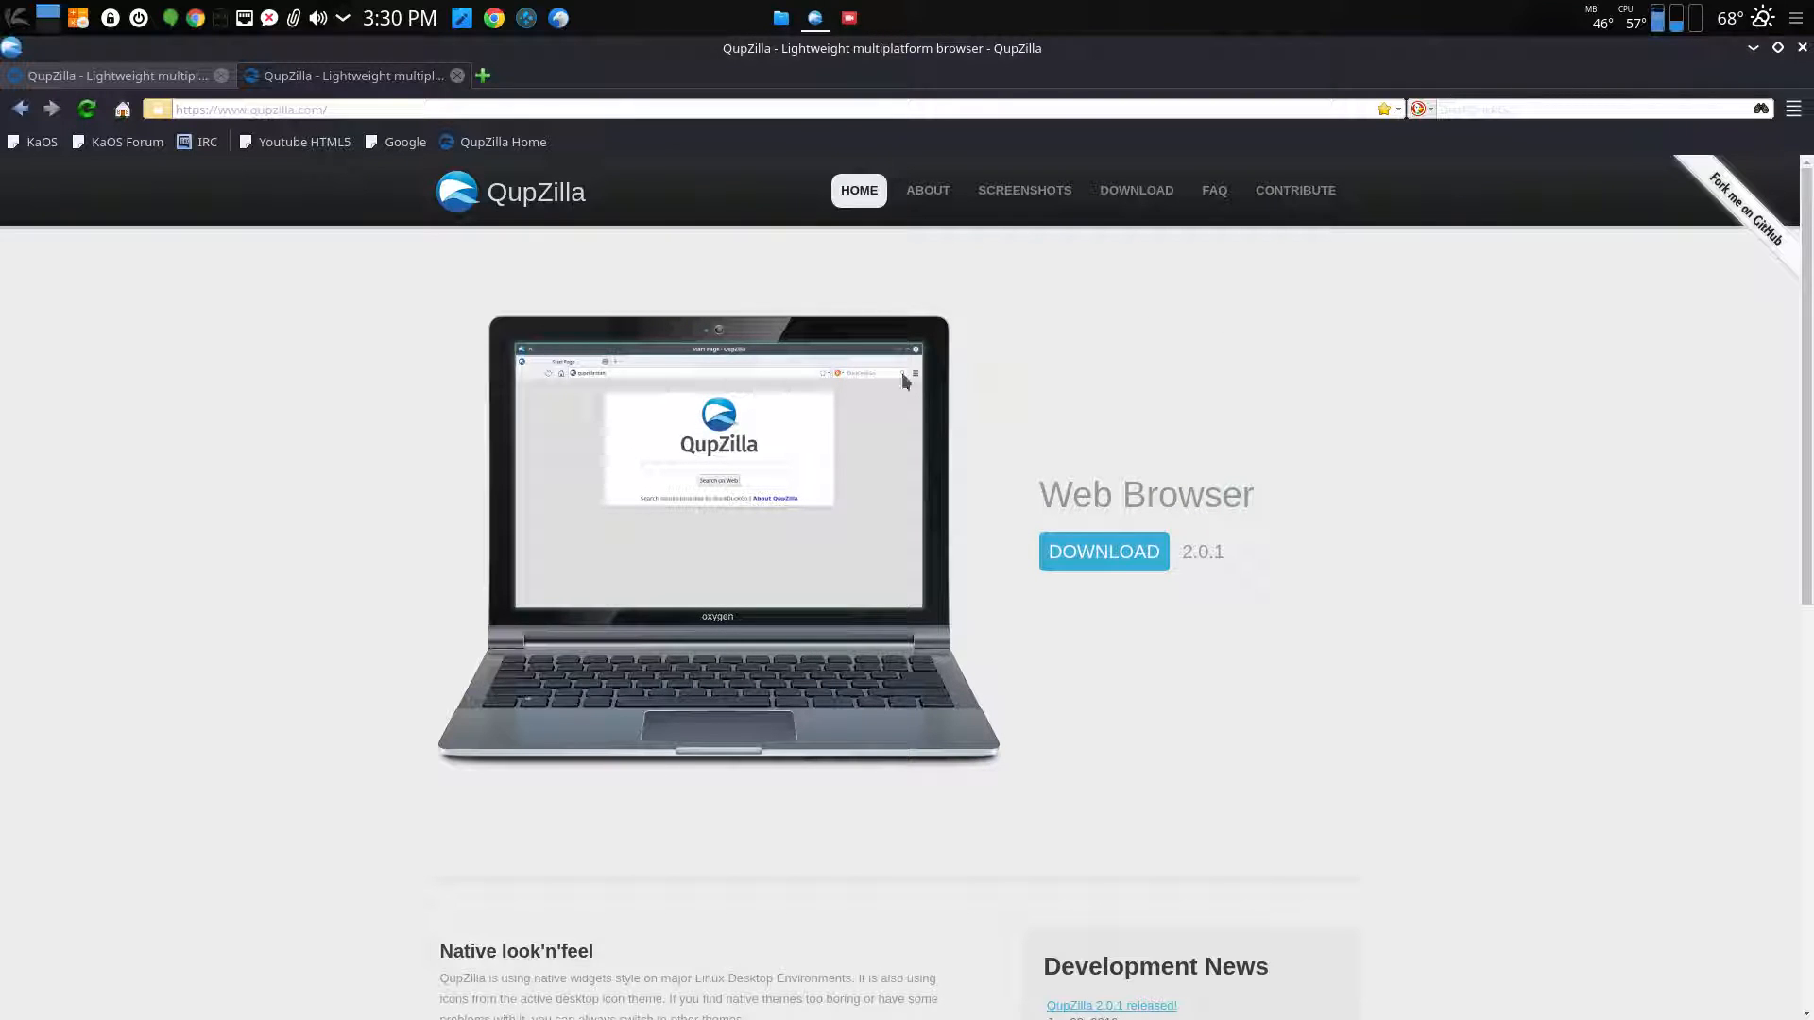
{"action": "mouse_move", "coordinate": [622, 324]}
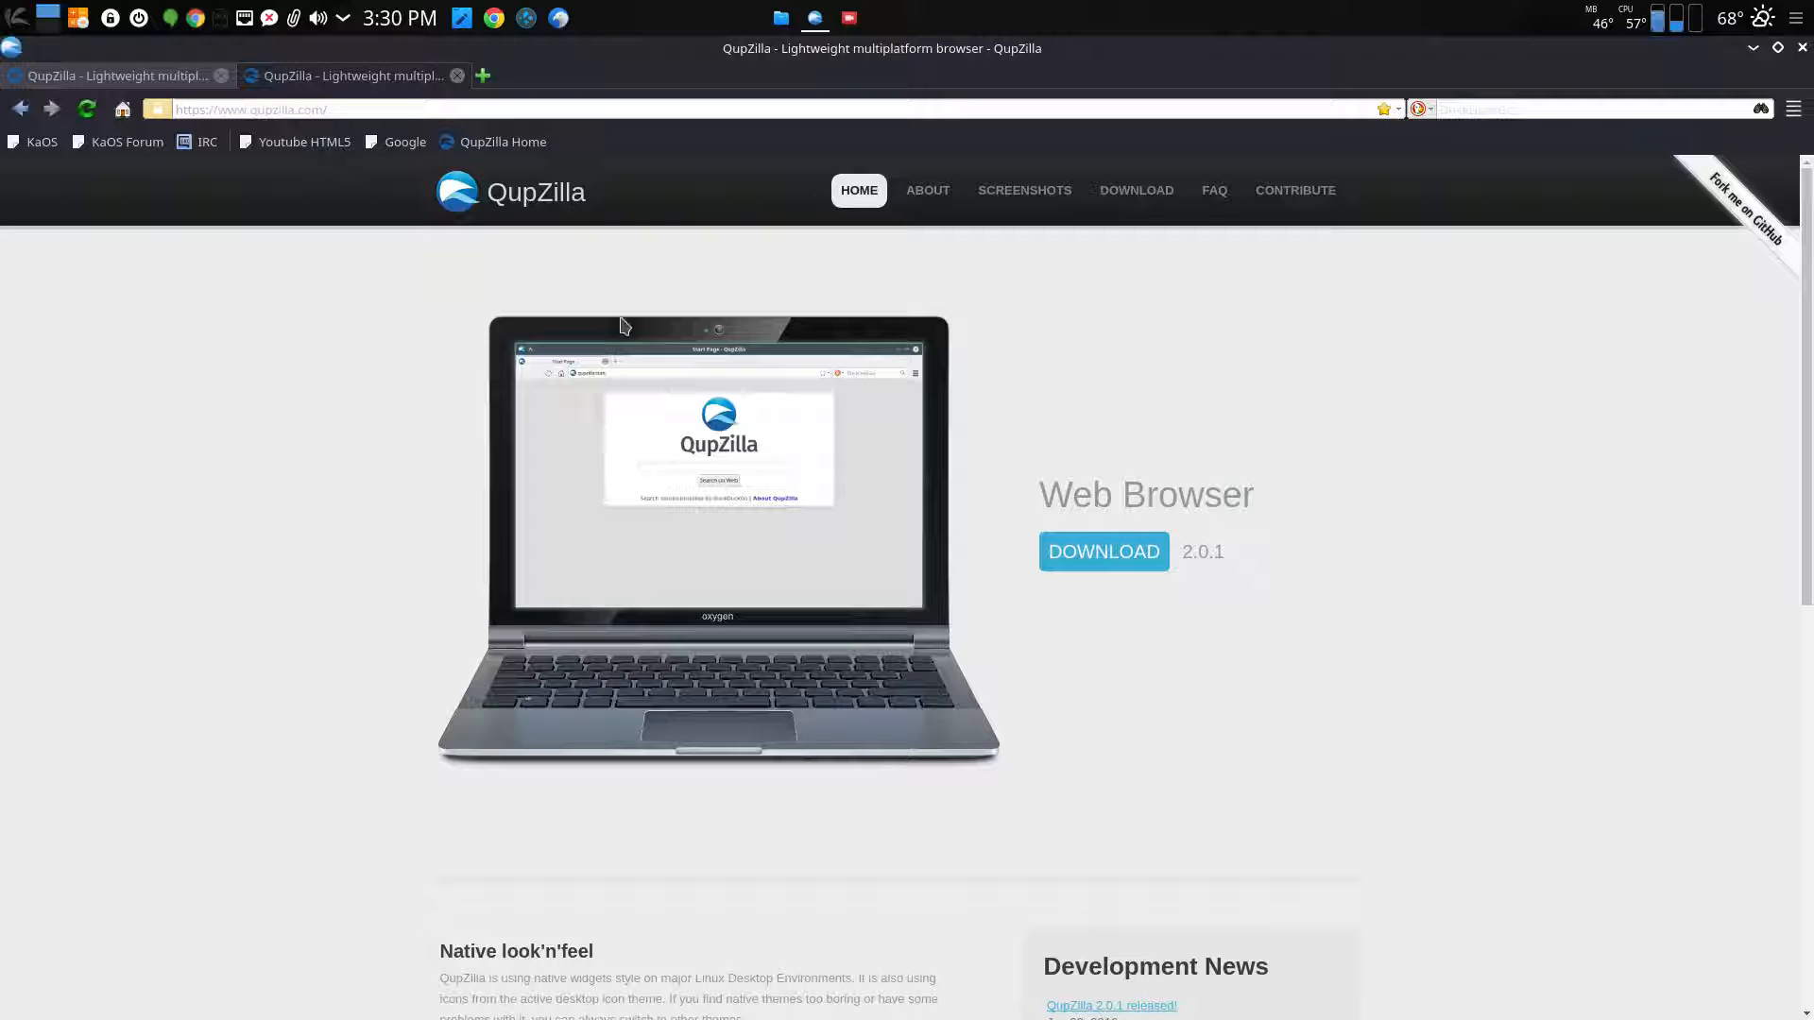
{"action": "mouse_move", "coordinate": [674, 185]}
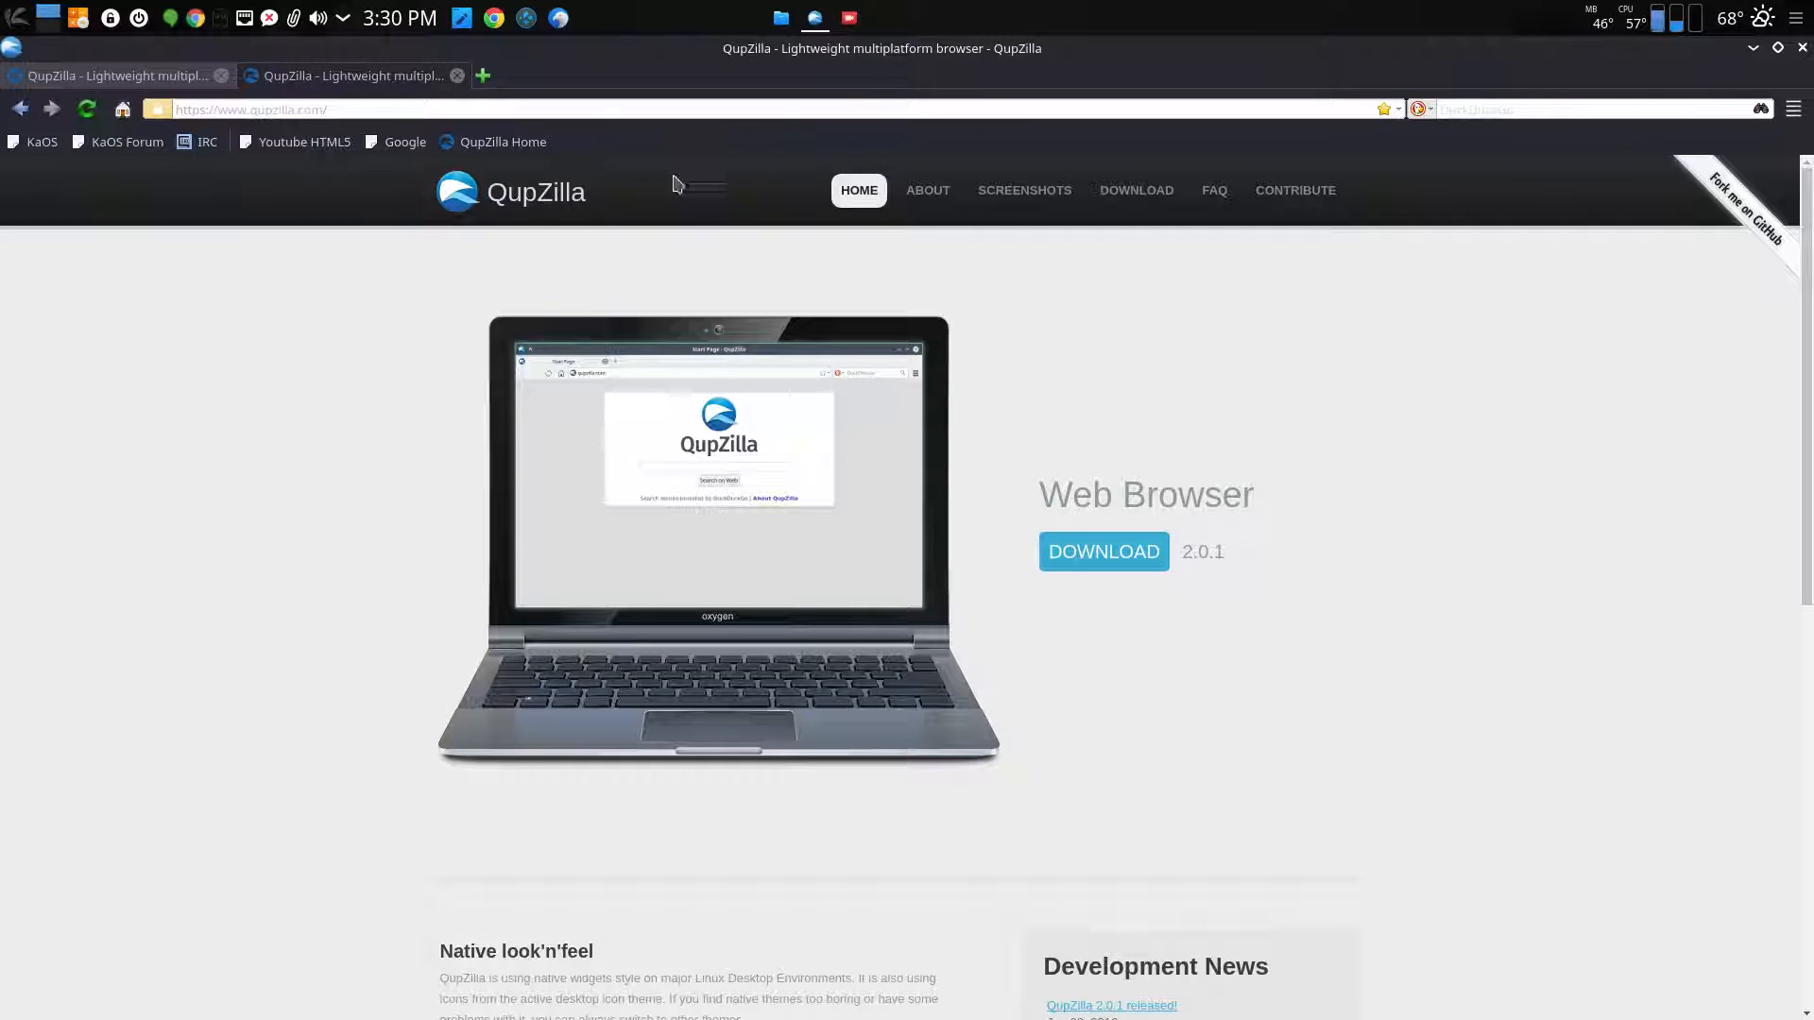
{"action": "mouse_move", "coordinate": [344, 413]}
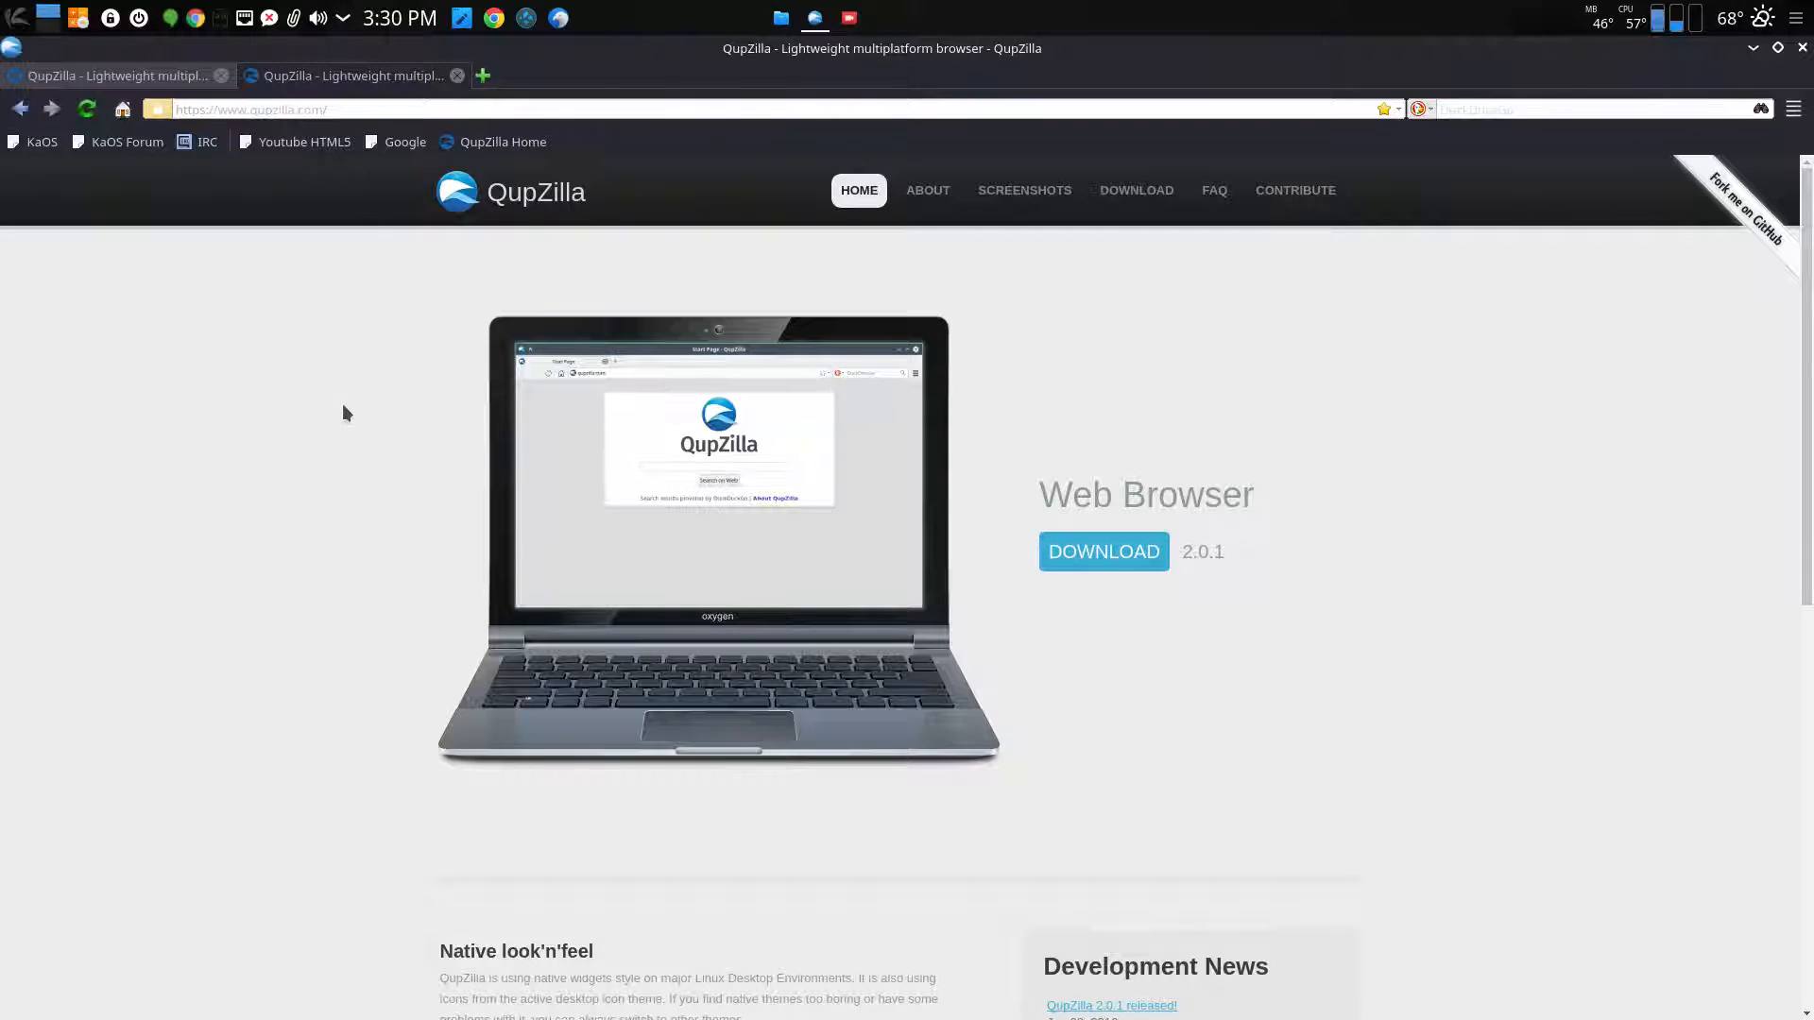
{"action": "mouse_move", "coordinate": [697, 257]}
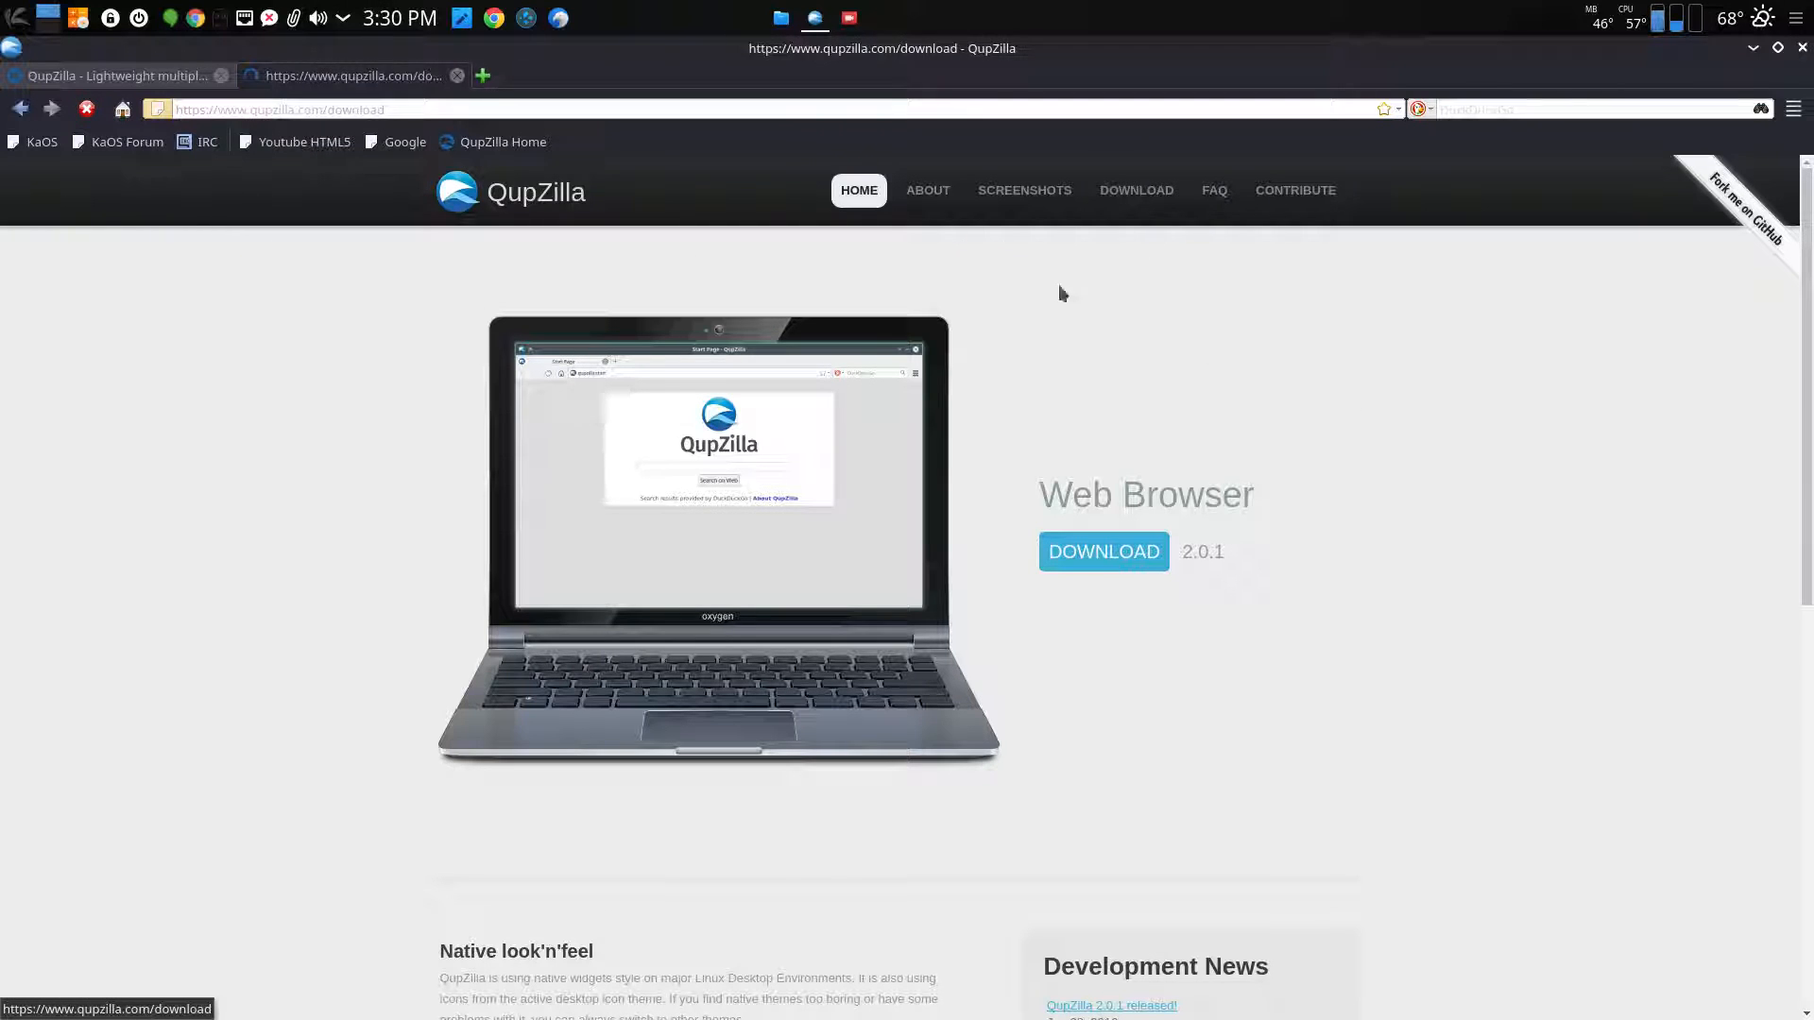
Go to the QupZilla Download page listing platforms from Windows to Source Code
{"action": "left_click", "coordinate": [1102, 552]}
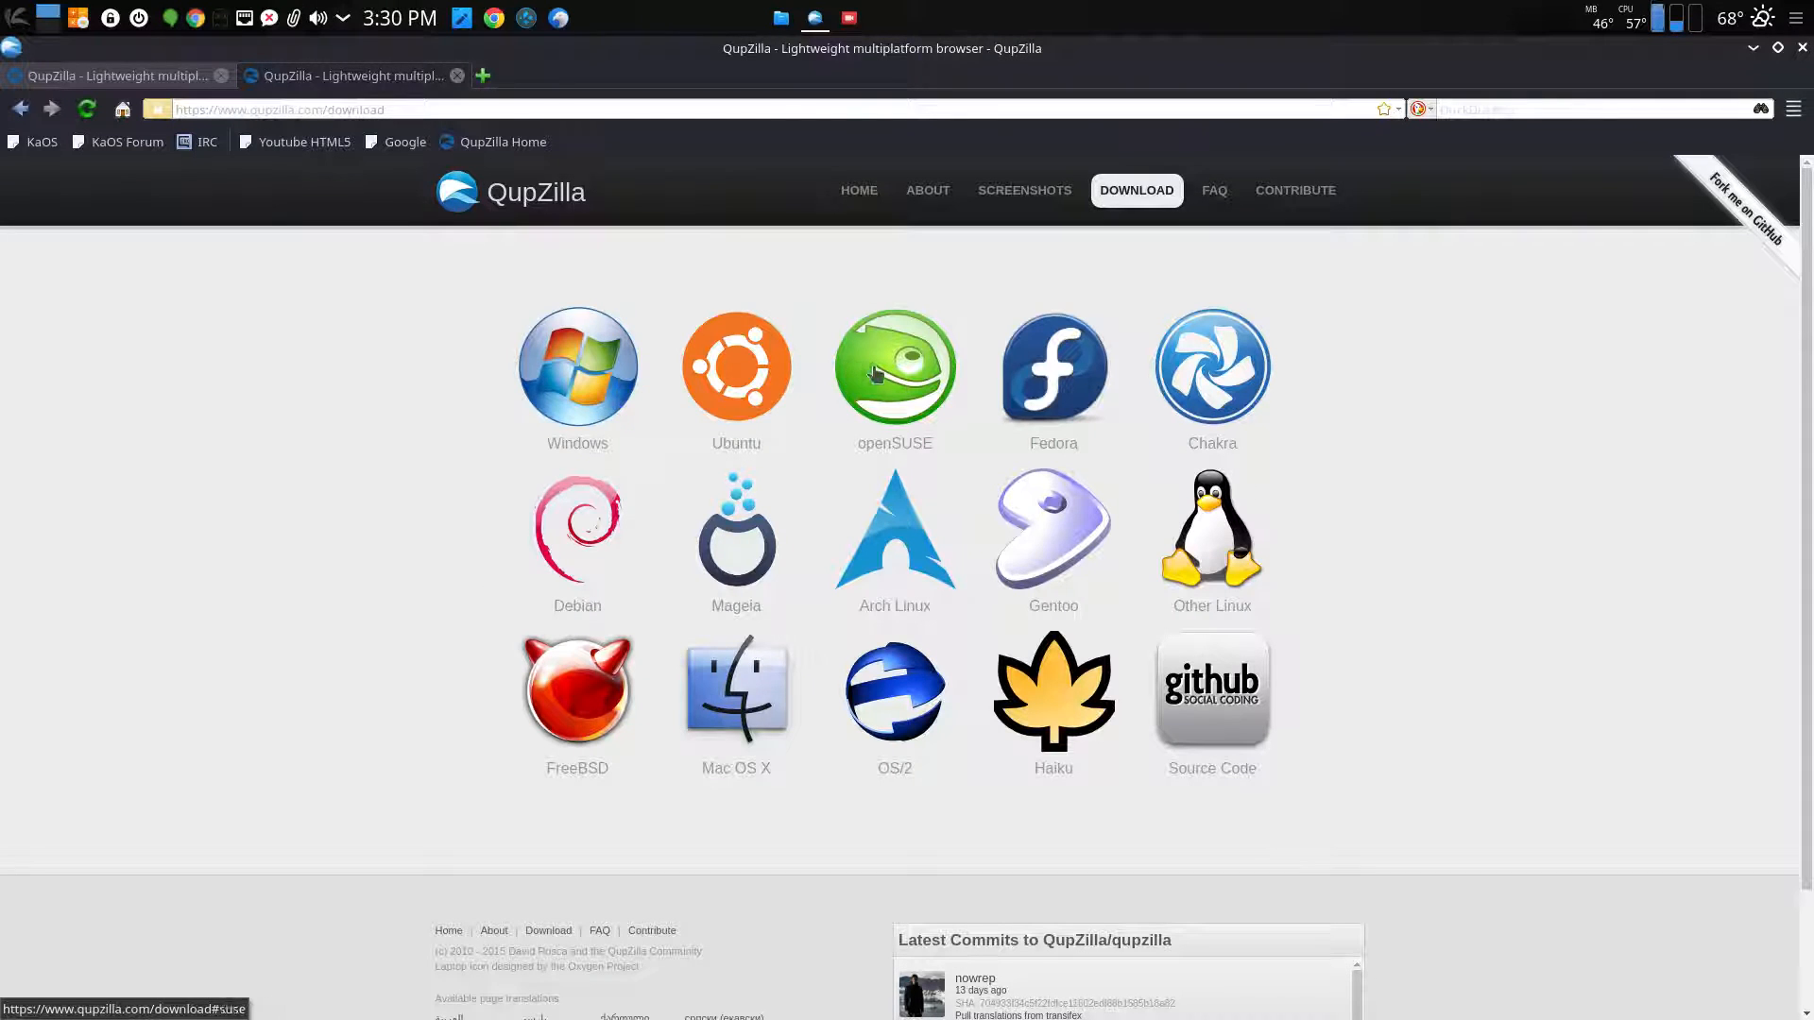
{"action": "mouse_move", "coordinate": [645, 681]}
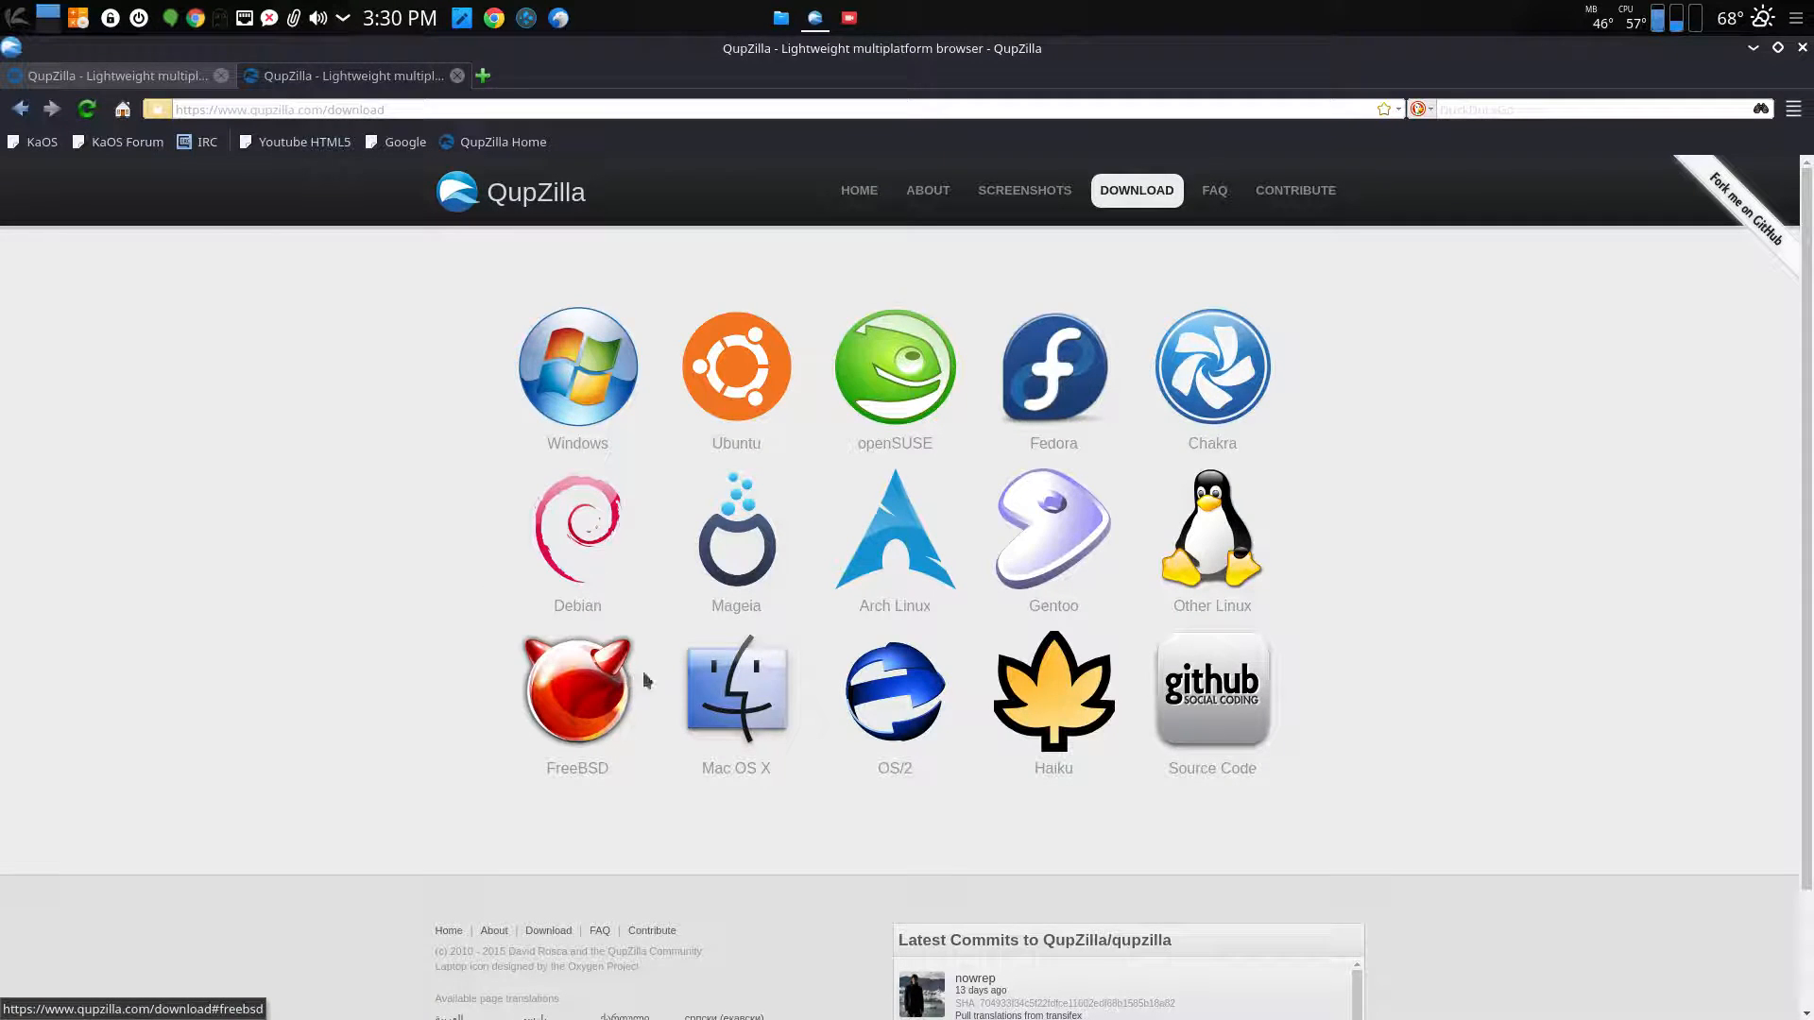